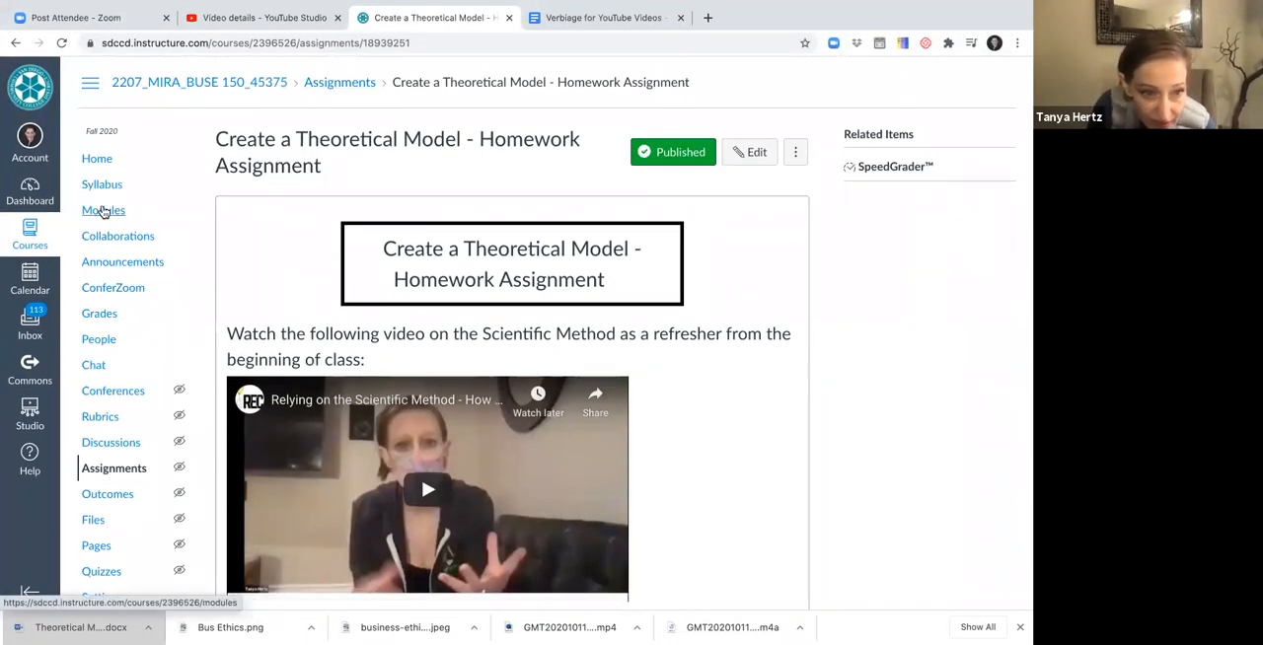
# Open the course Modules page and scroll down to Module 7 (due 10/14).
pyautogui.click(103, 210)
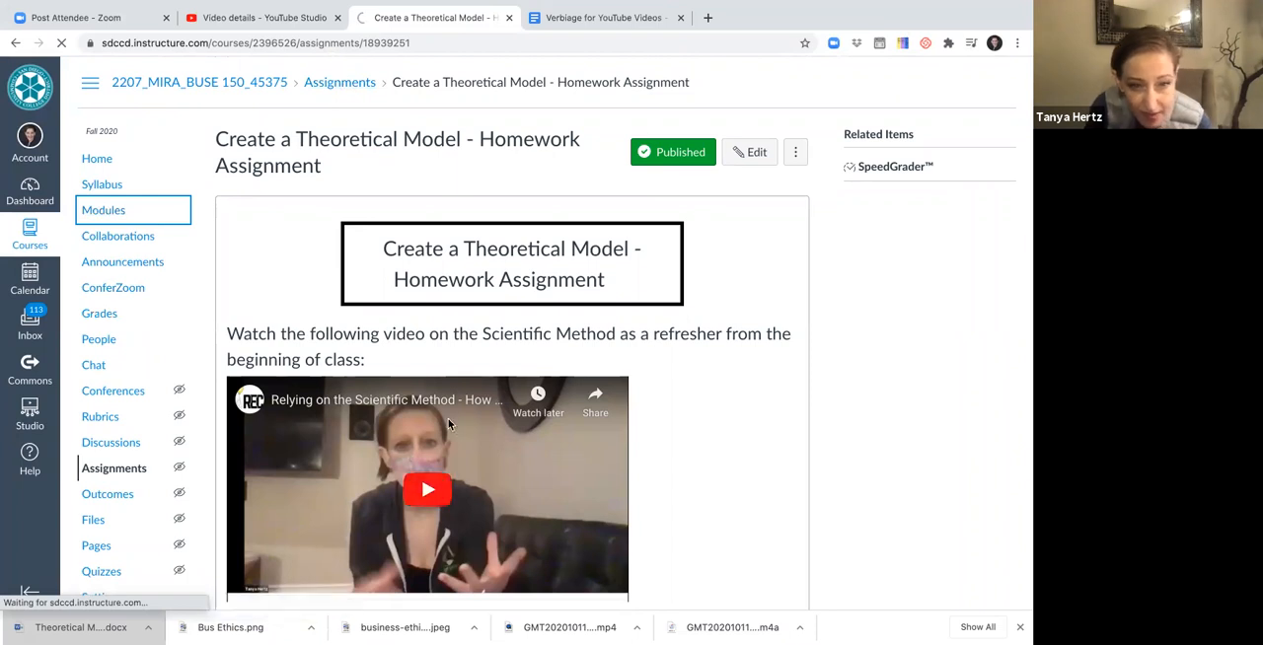
pyautogui.click(102, 209)
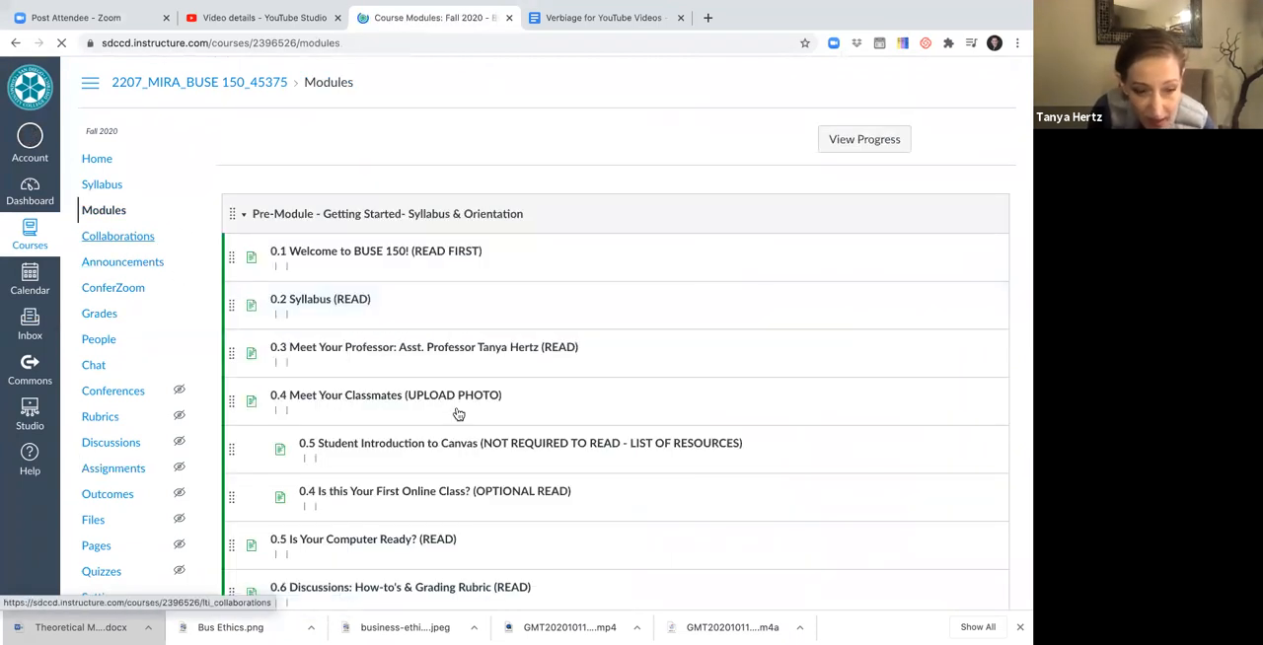
pyautogui.scroll(-3)
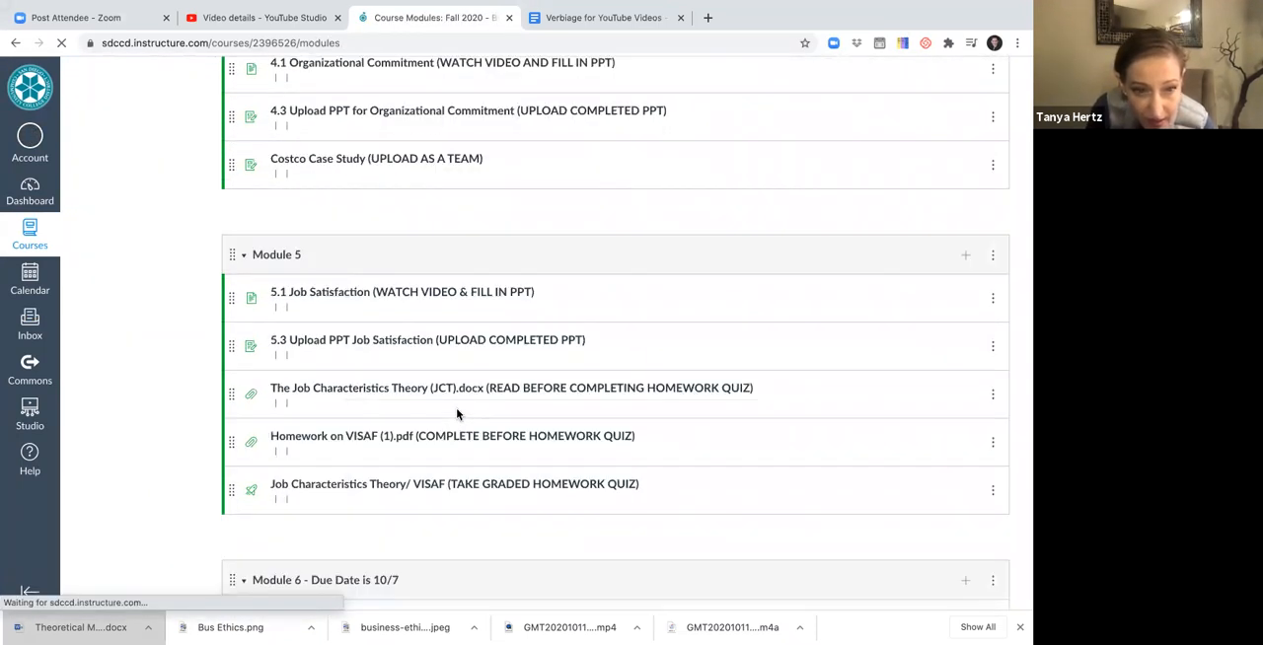
pyautogui.scroll(-3)
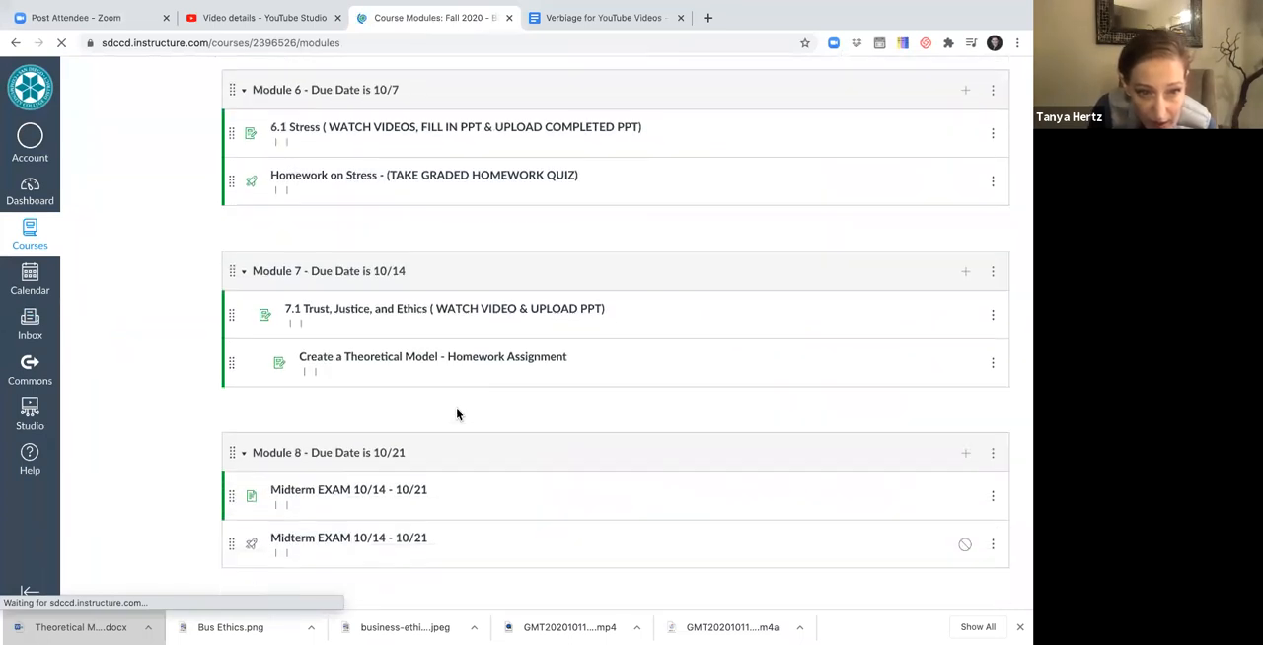
pyautogui.scroll(-3)
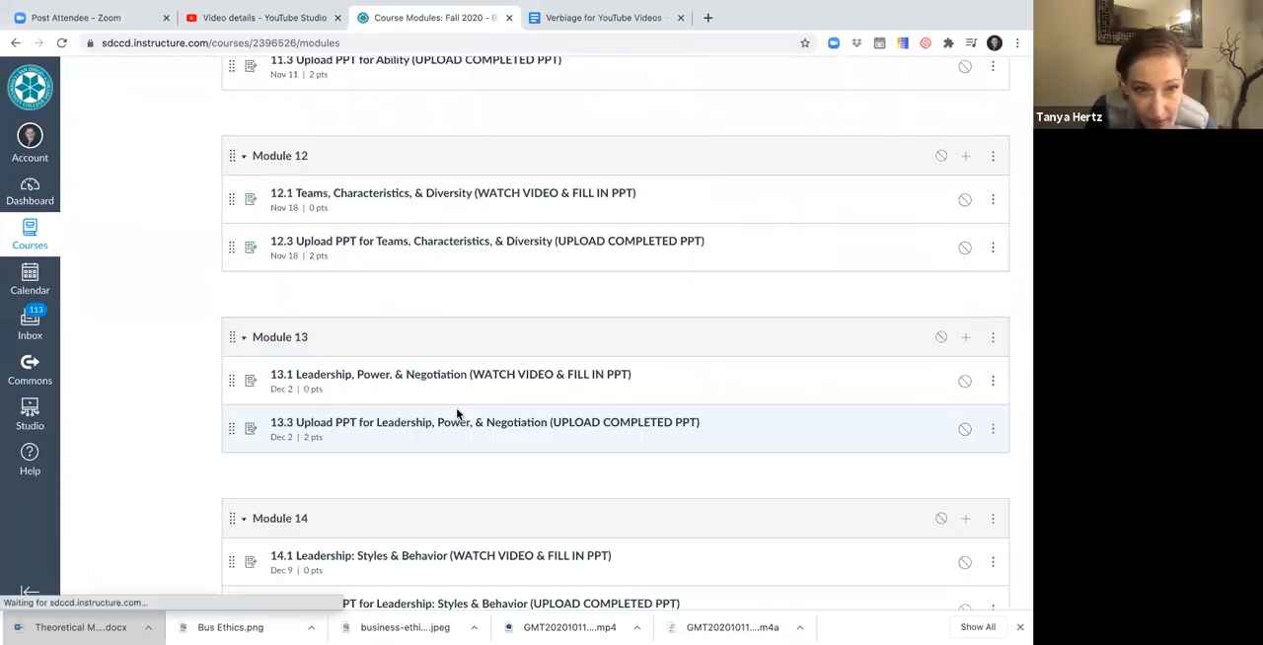
pyautogui.scroll(3)
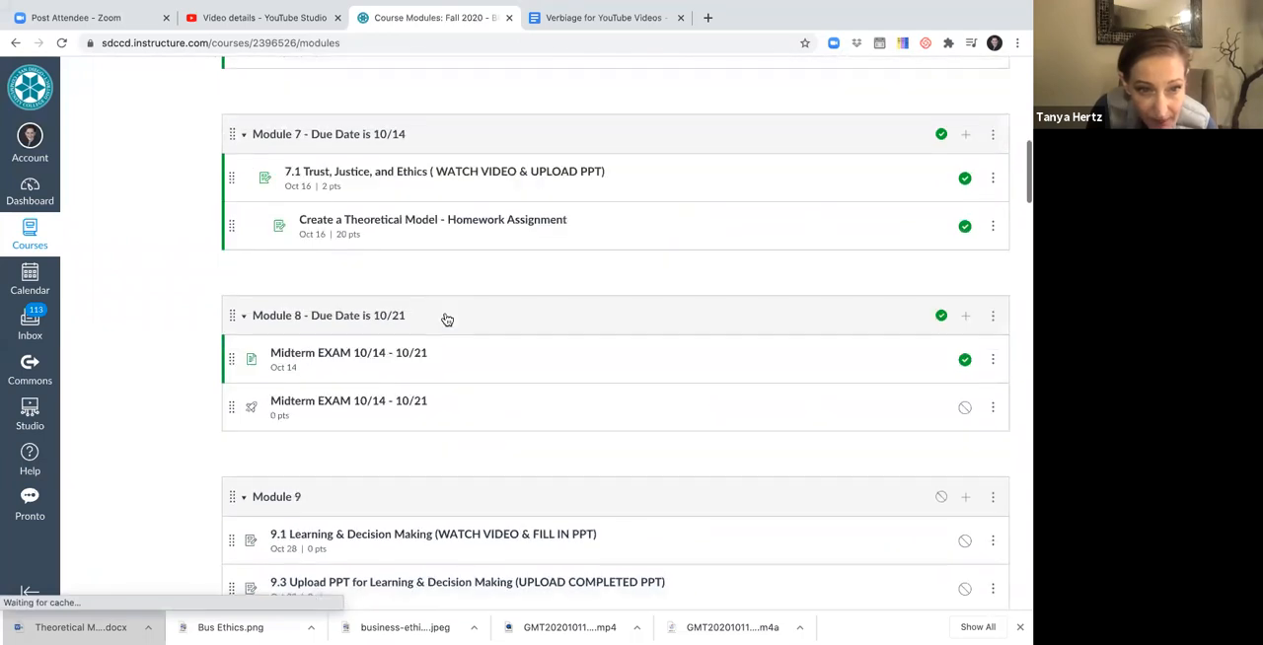
pyautogui.scroll(-3)
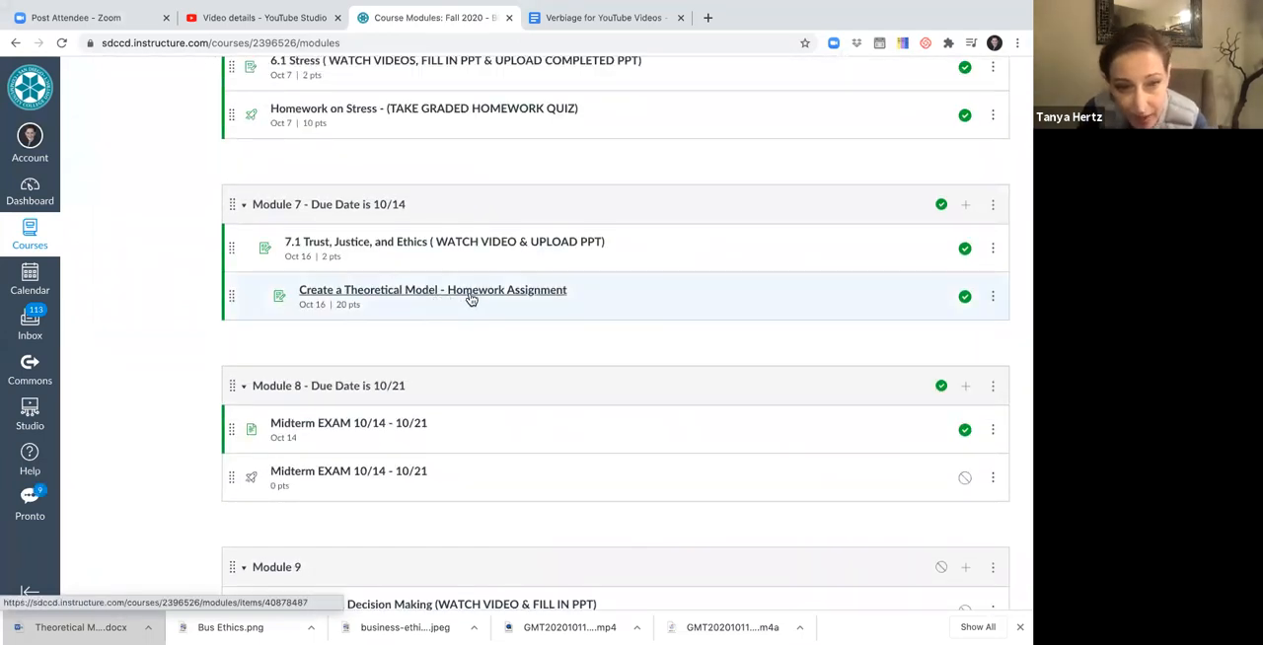
pyautogui.moveTo(450, 267)
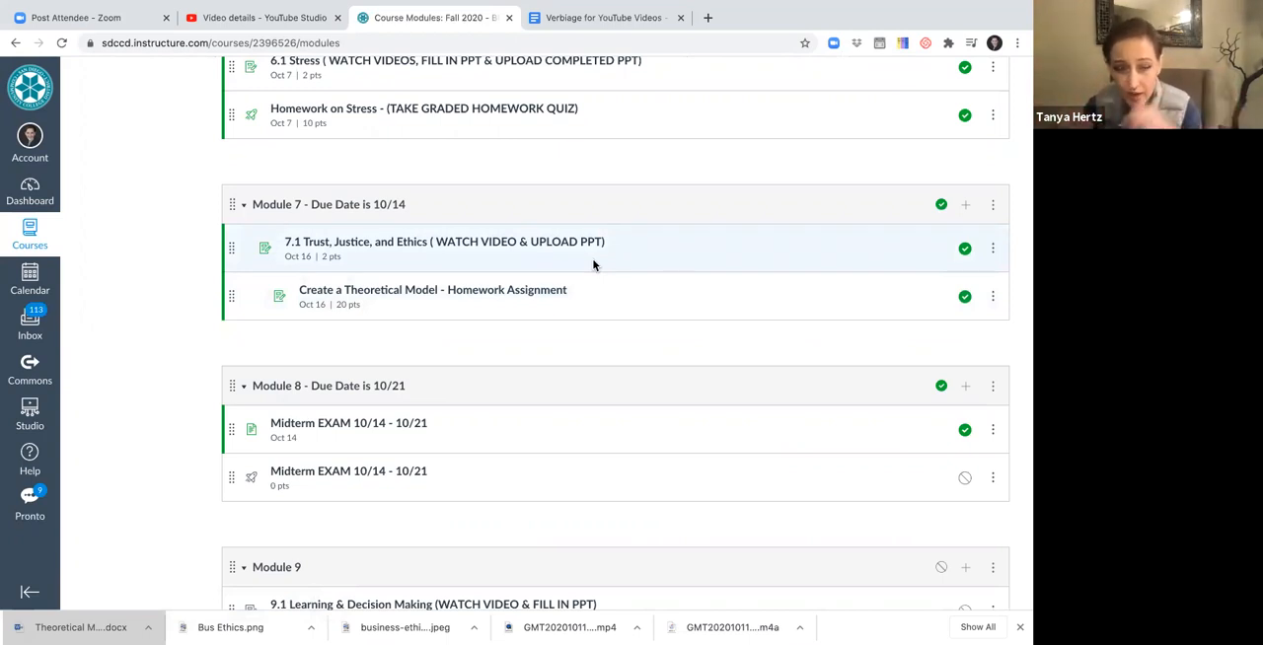
# Review the 7.1 Trust, Justice, and Ethics assignment's videos, PPT link and Oct 16 due date.
pyautogui.click(443, 242)
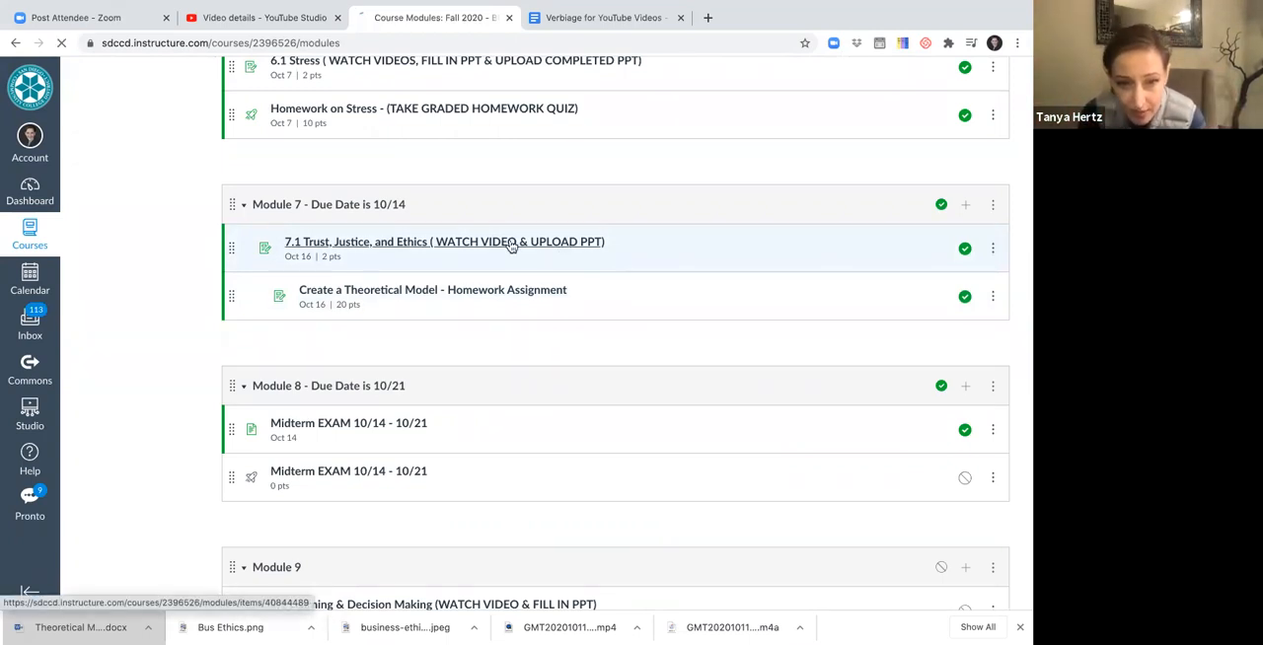
pyautogui.click(443, 242)
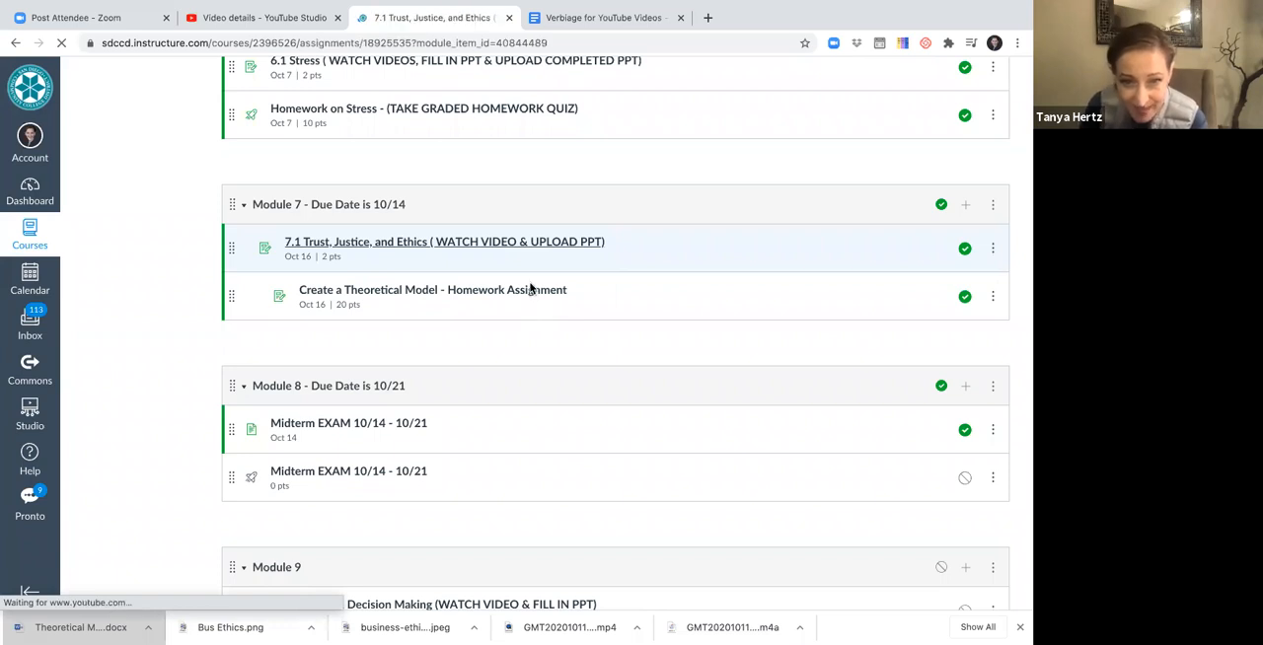
pyautogui.click(444, 241)
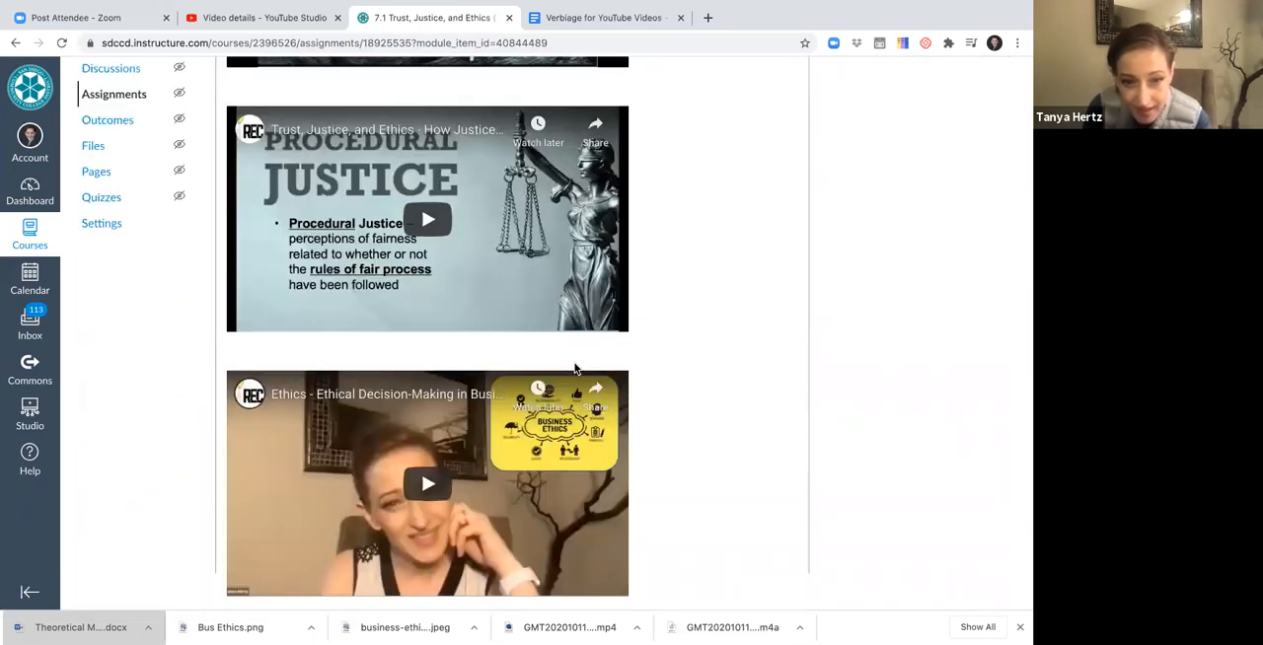
pyautogui.scroll(-3)
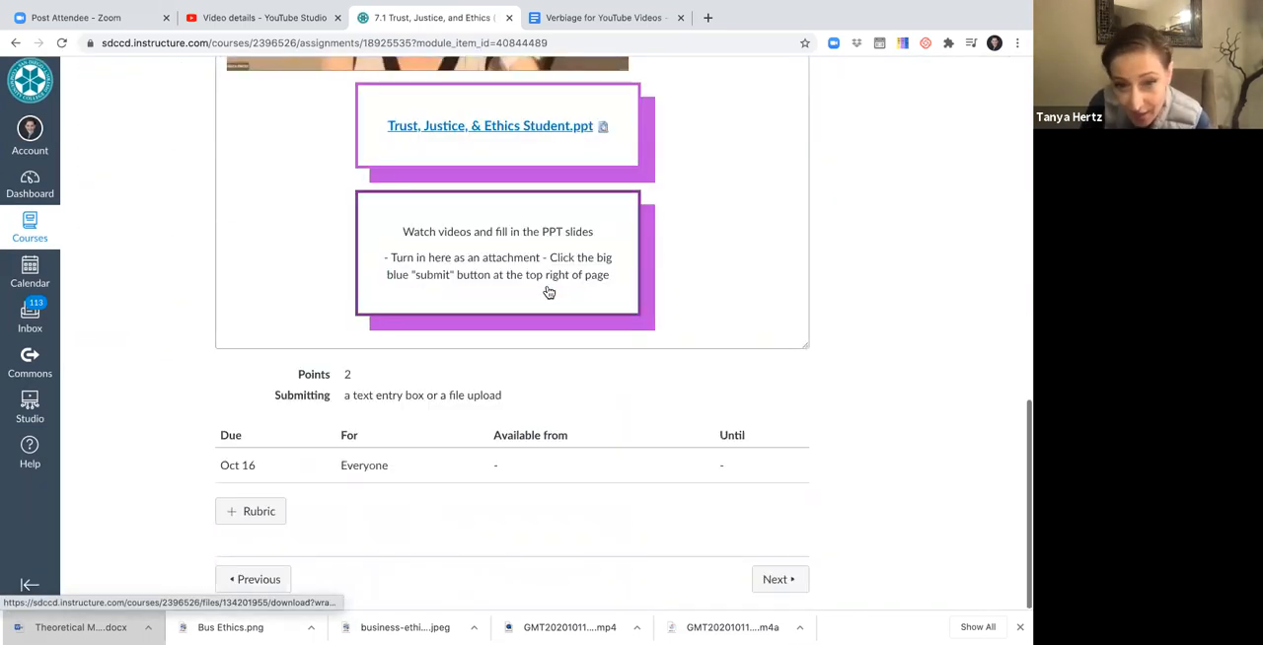
pyautogui.scroll(3)
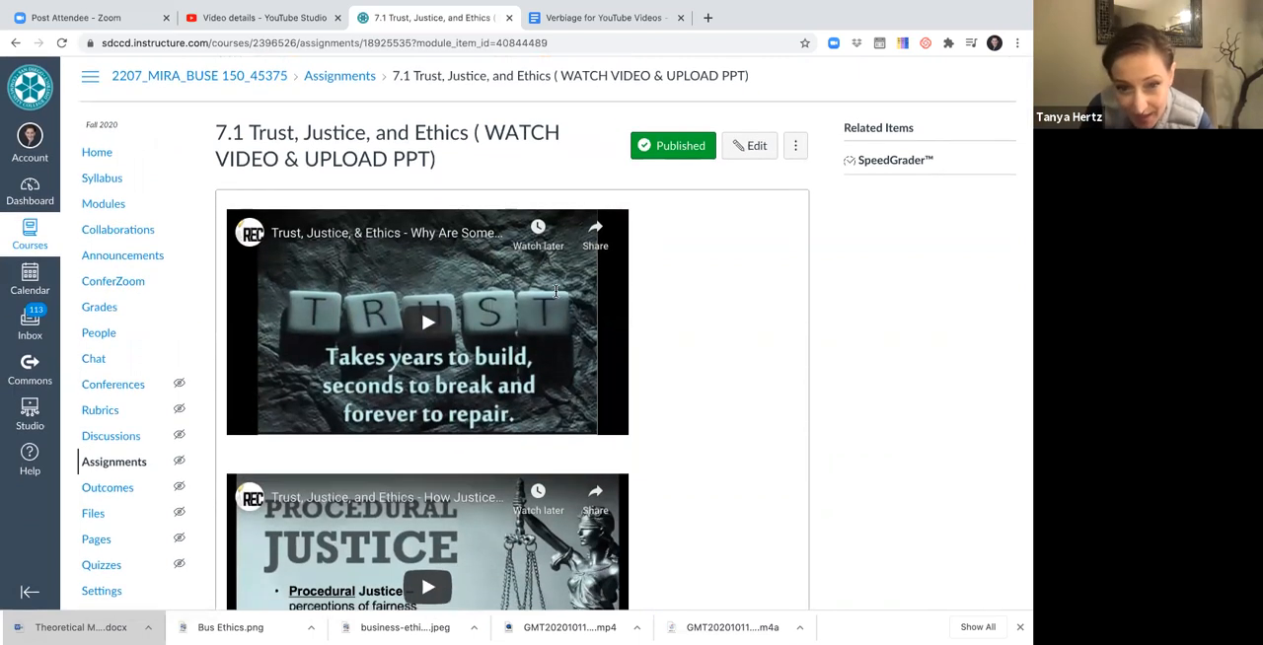
pyautogui.scroll(-3)
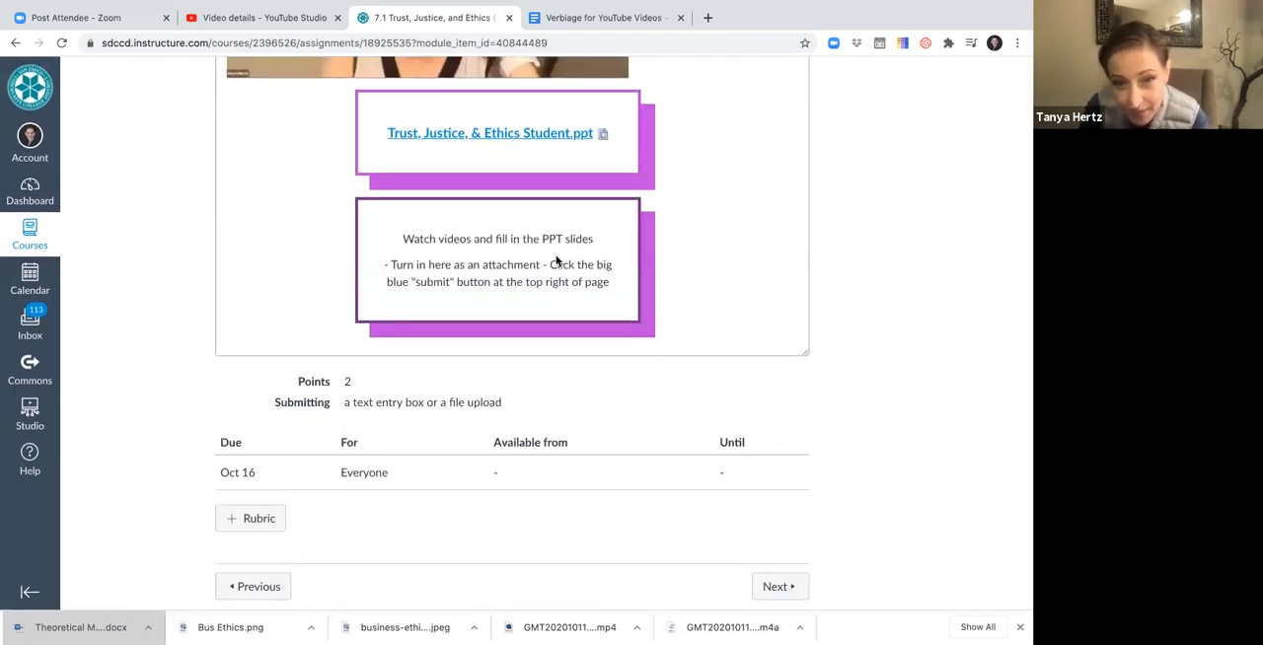
pyautogui.click(780, 586)
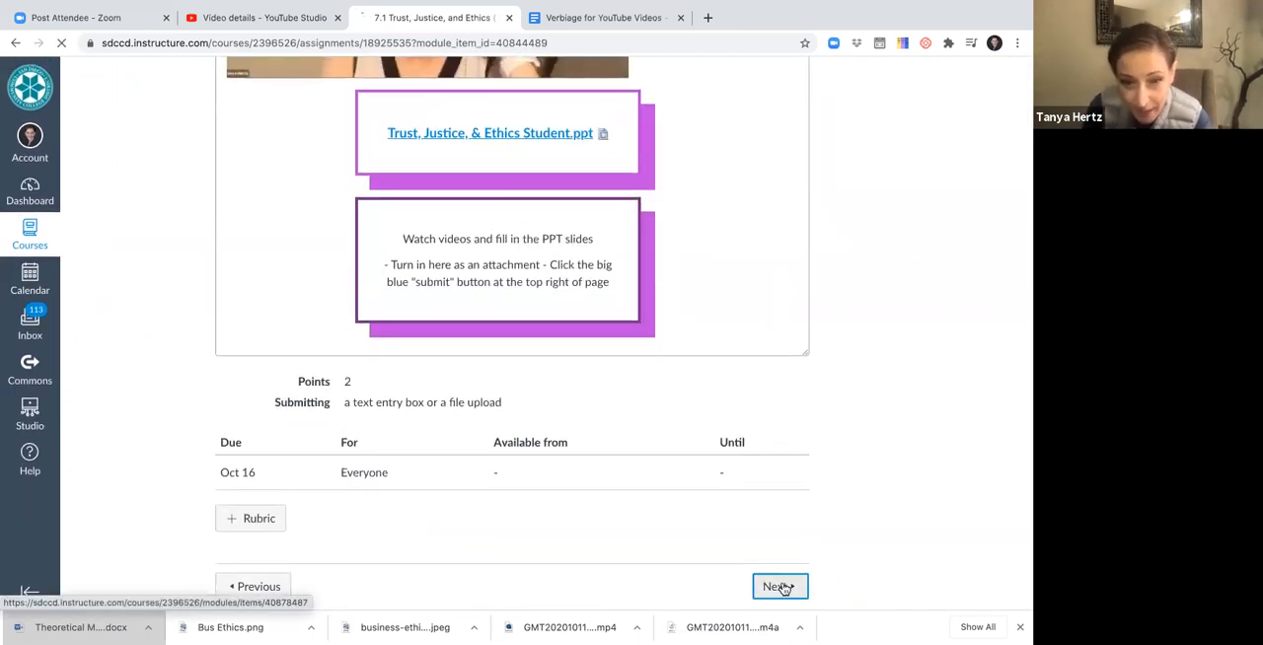
# Scroll the Create a Theoretical Model assignment to its sample diagram, then view the Verbiage for YouTube Videos doc.
pyautogui.click(779, 586)
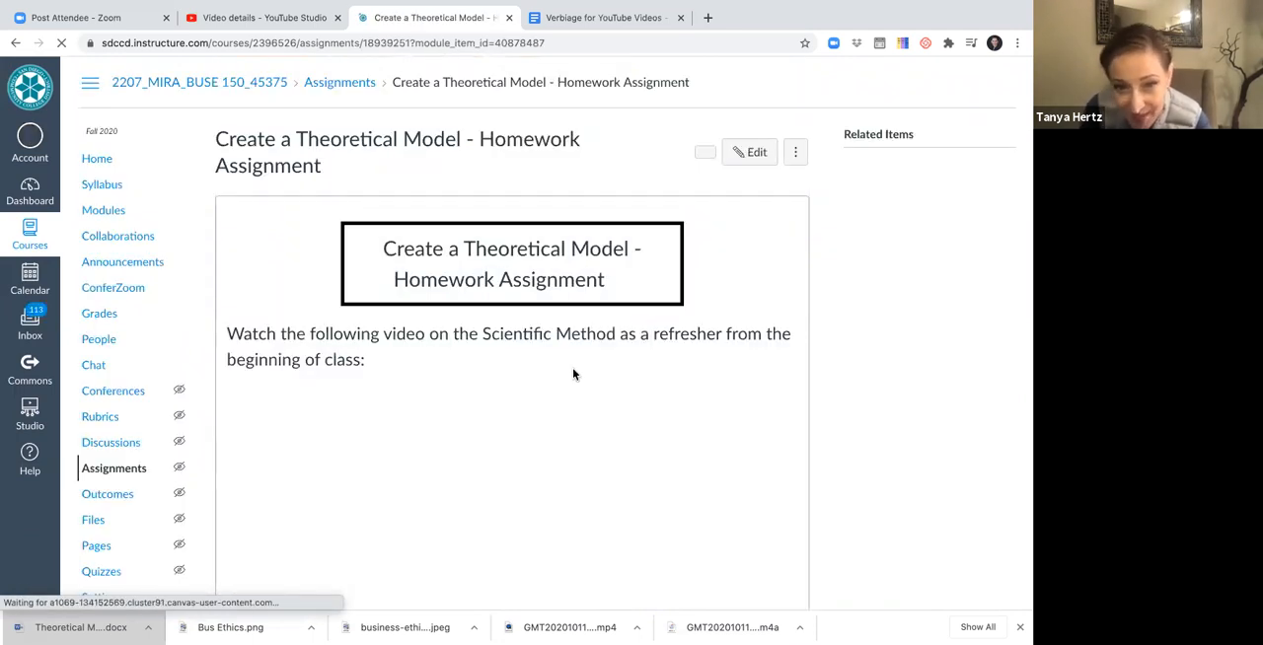
pyautogui.scroll(-3)
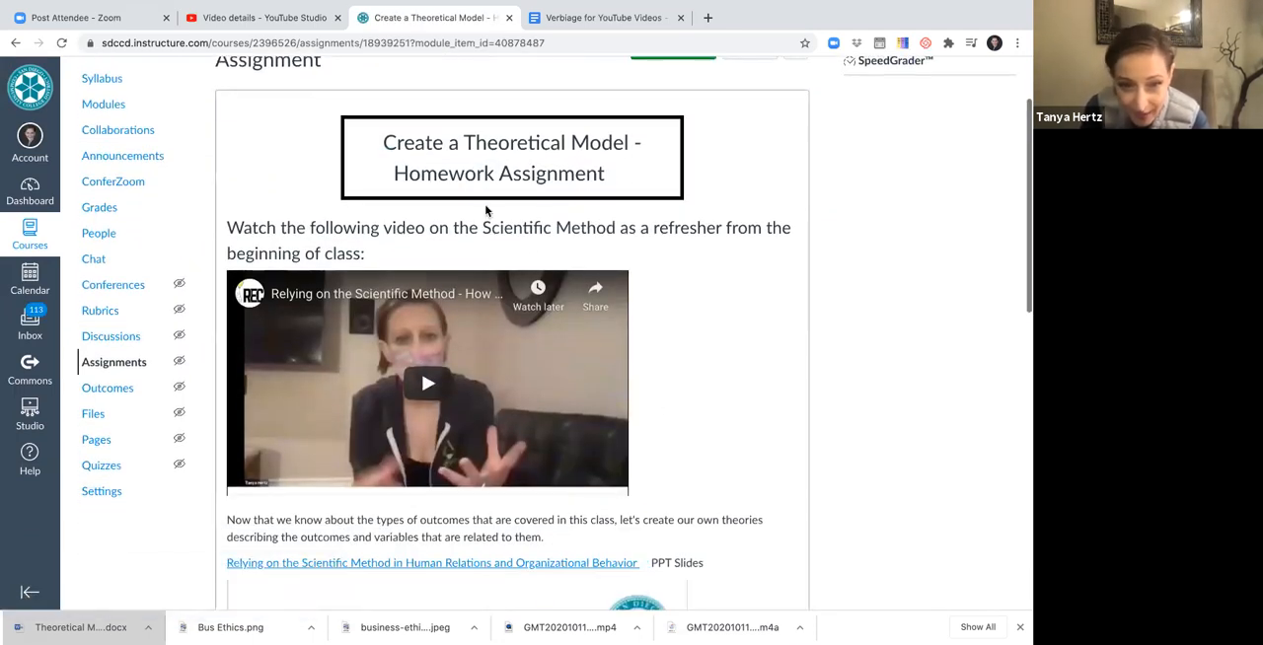
pyautogui.scroll(-3)
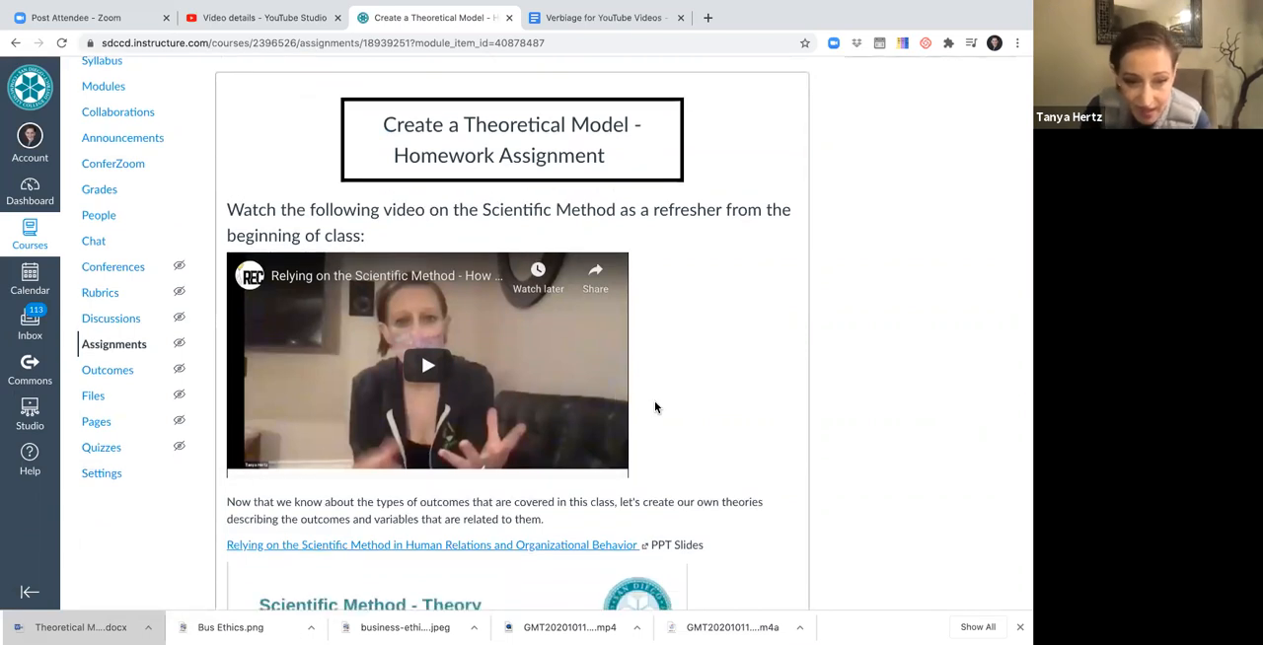
pyautogui.scroll(-3)
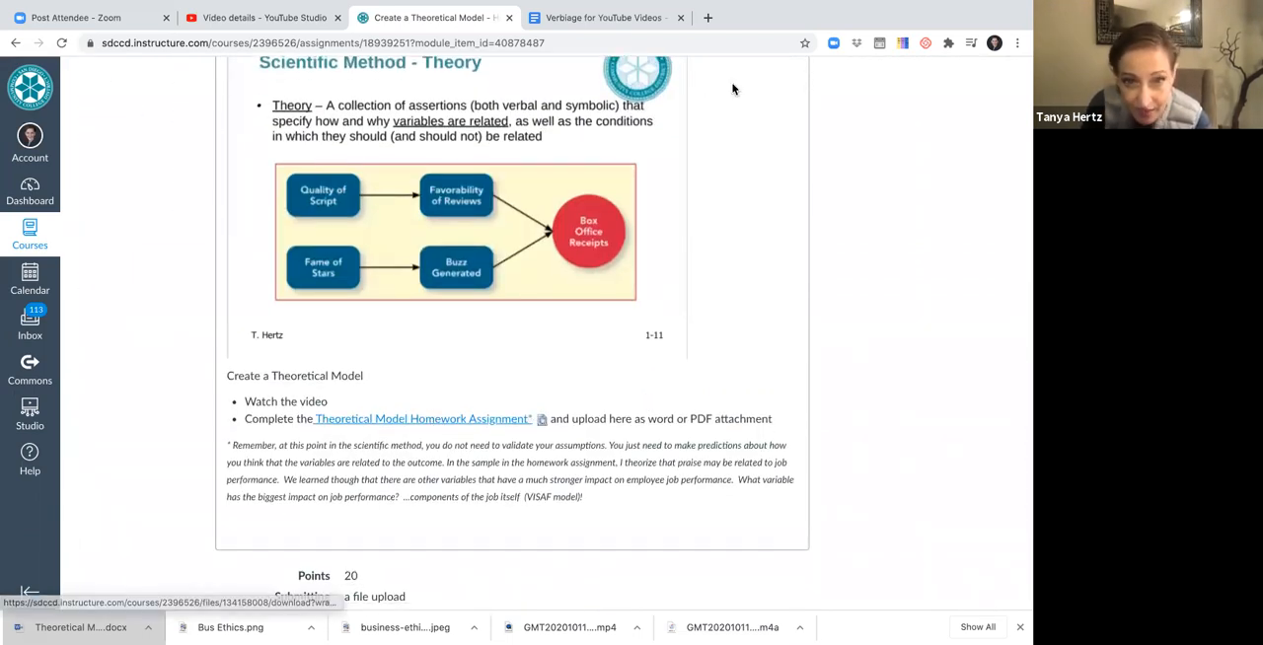
pyautogui.click(602, 16)
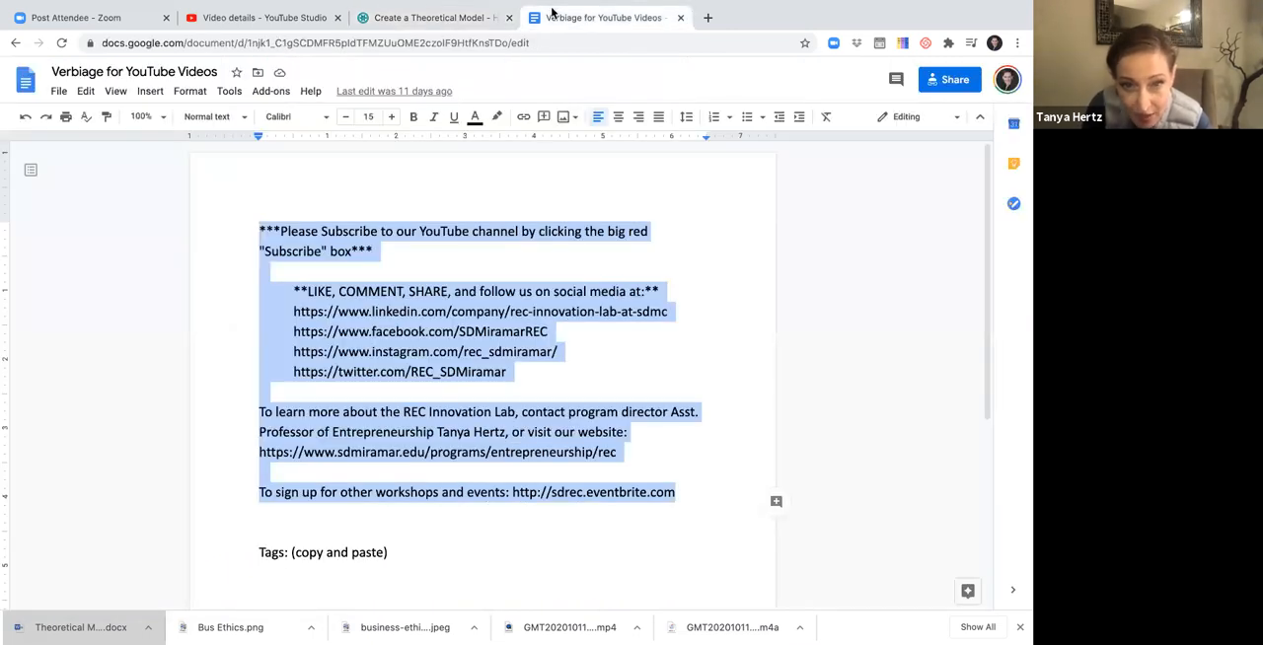
# Open Theoretical Model Homework.docx, highlight its Topic list, and scroll to the Job Performance diagram.
pyautogui.click(434, 17)
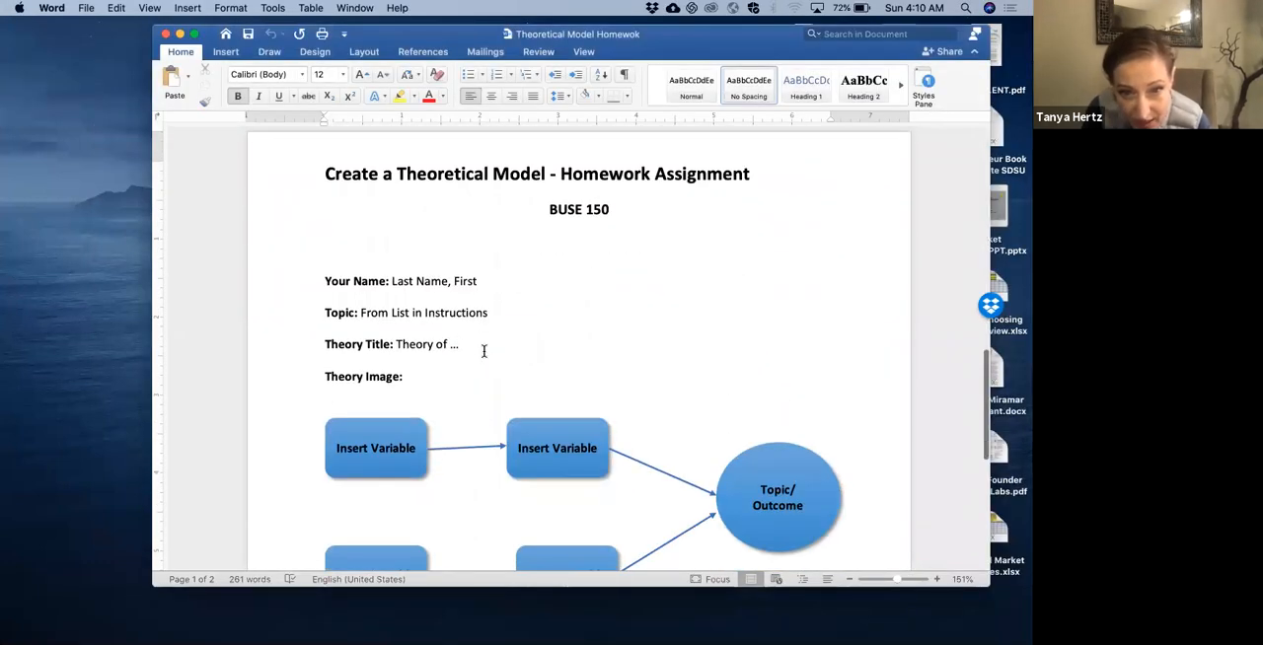
pyautogui.scroll(-3)
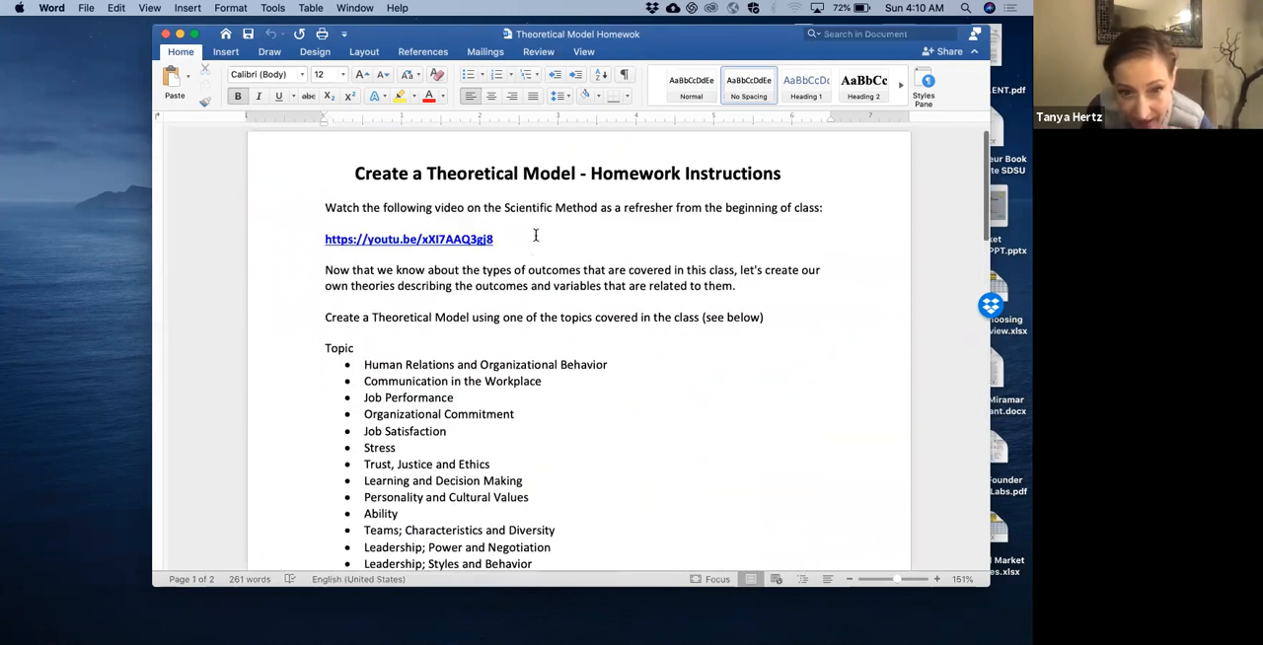
pyautogui.moveTo(364, 364); pyautogui.dragTo(548, 547)
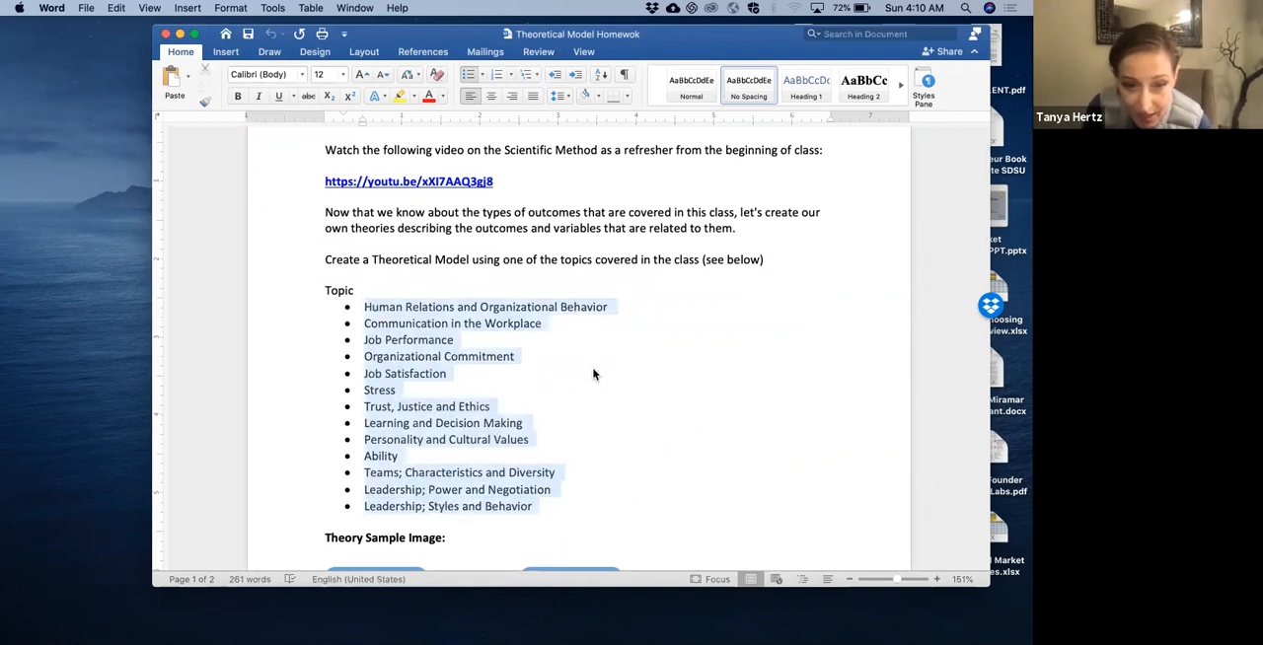
pyautogui.scroll(-3)
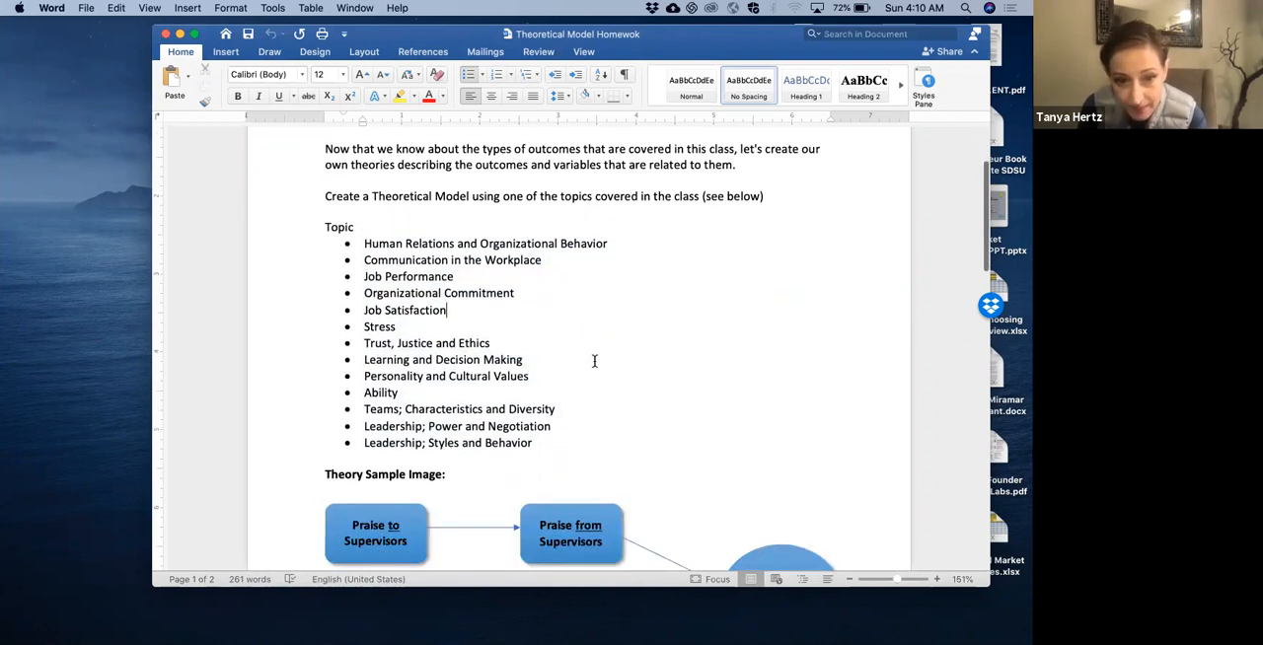
pyautogui.scroll(-3)
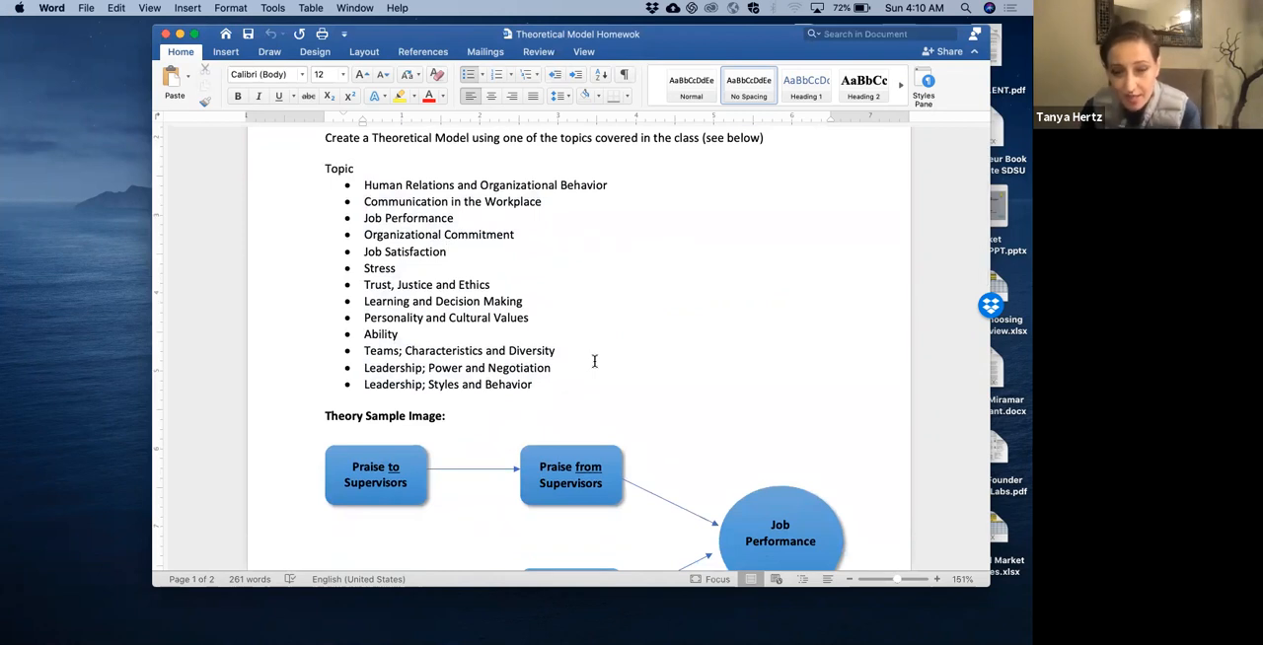
pyautogui.click(446, 252)
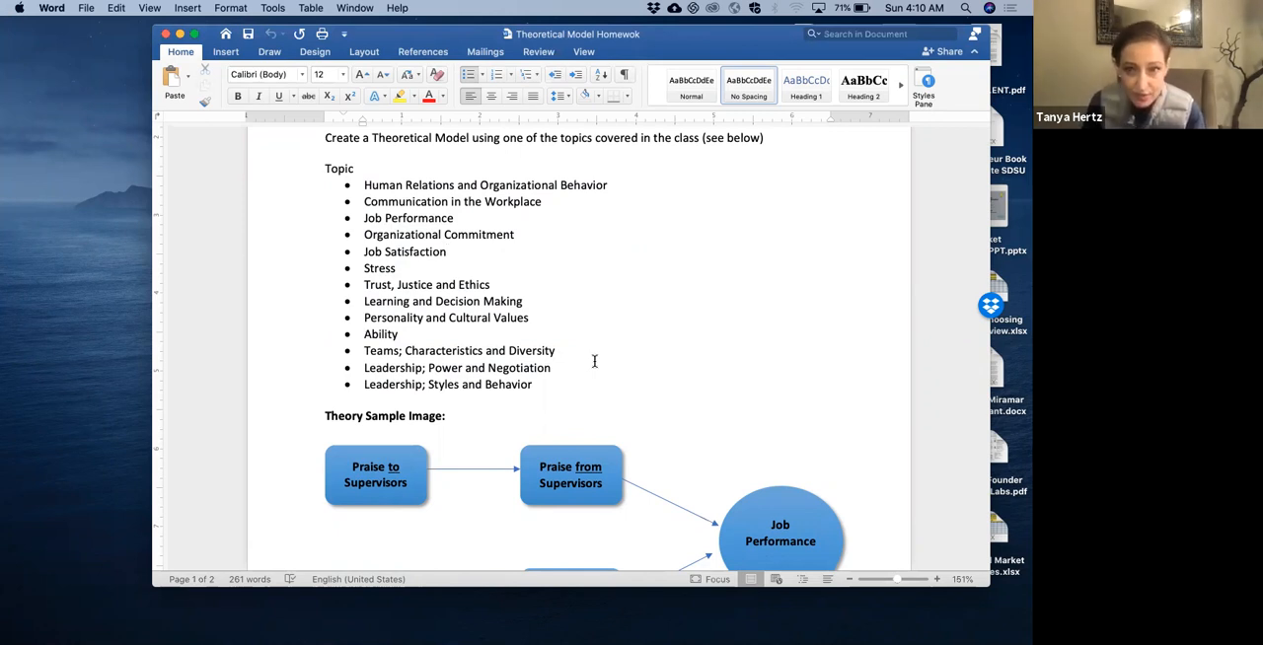
pyautogui.click(446, 252)
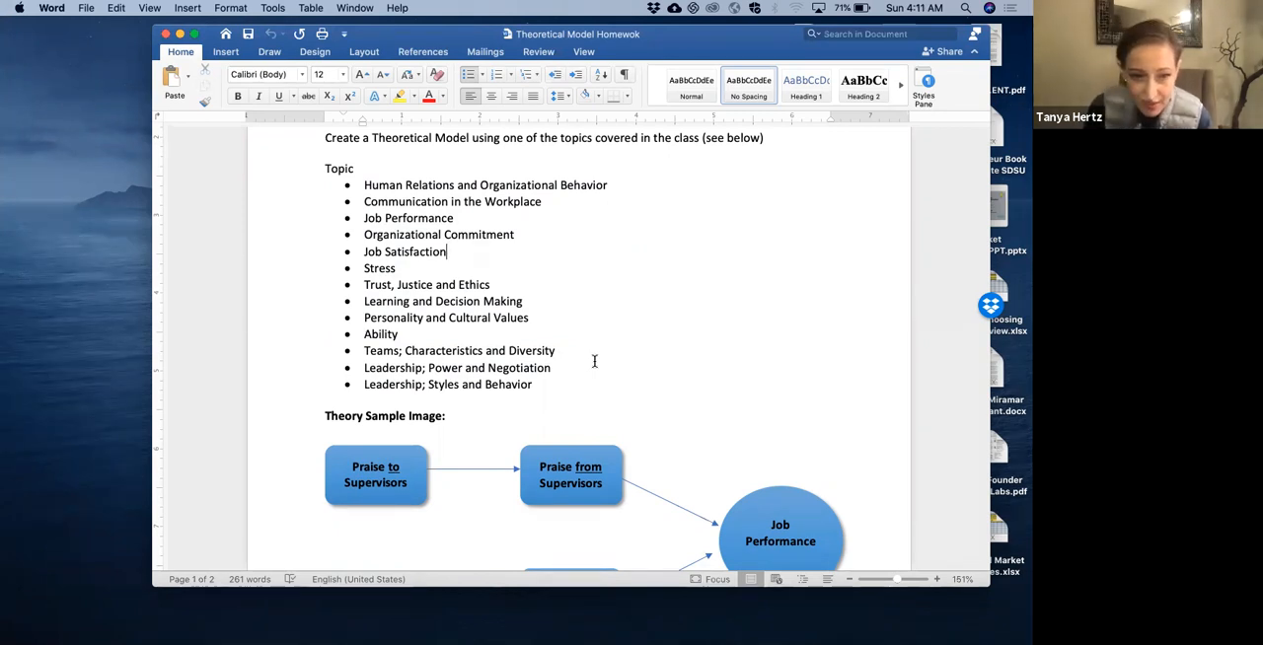
pyautogui.scroll(-3)
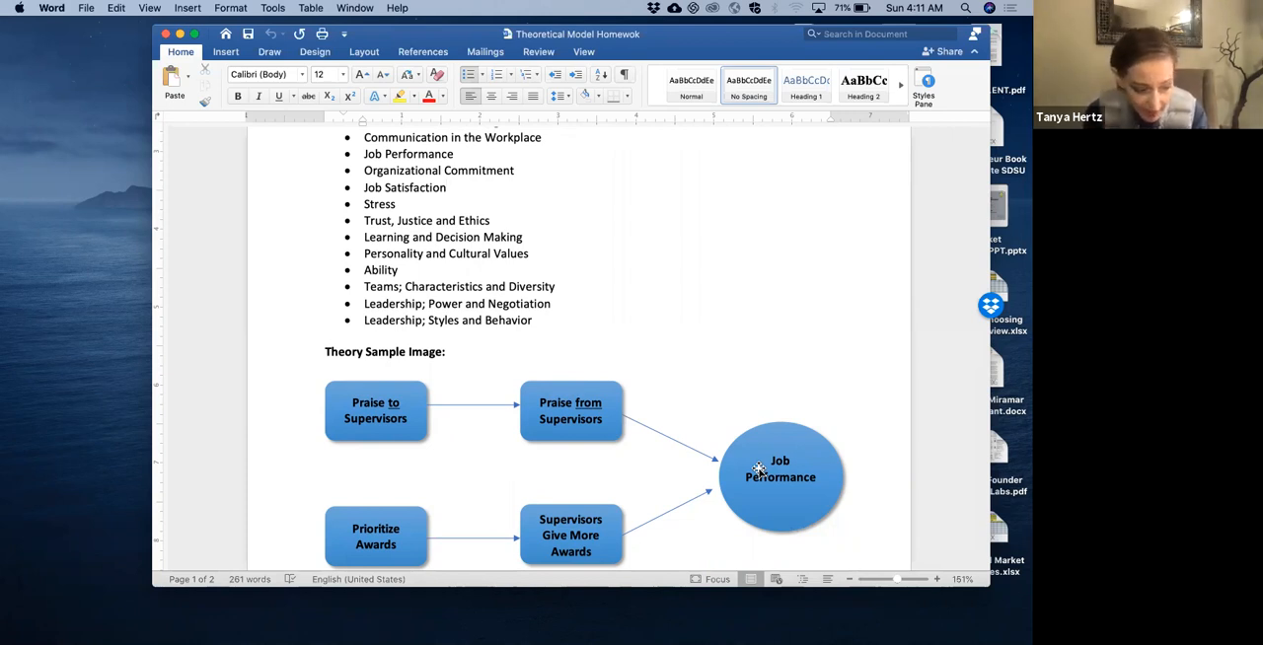
pyautogui.click(445, 187)
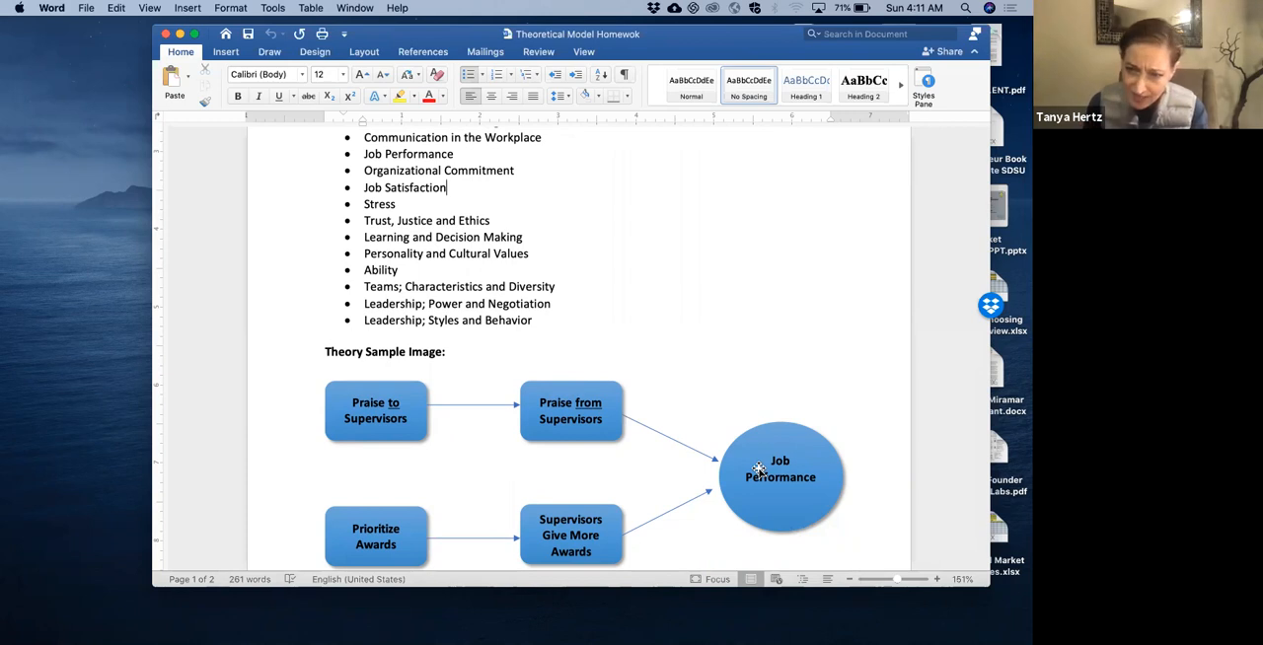
pyautogui.scroll(-3)
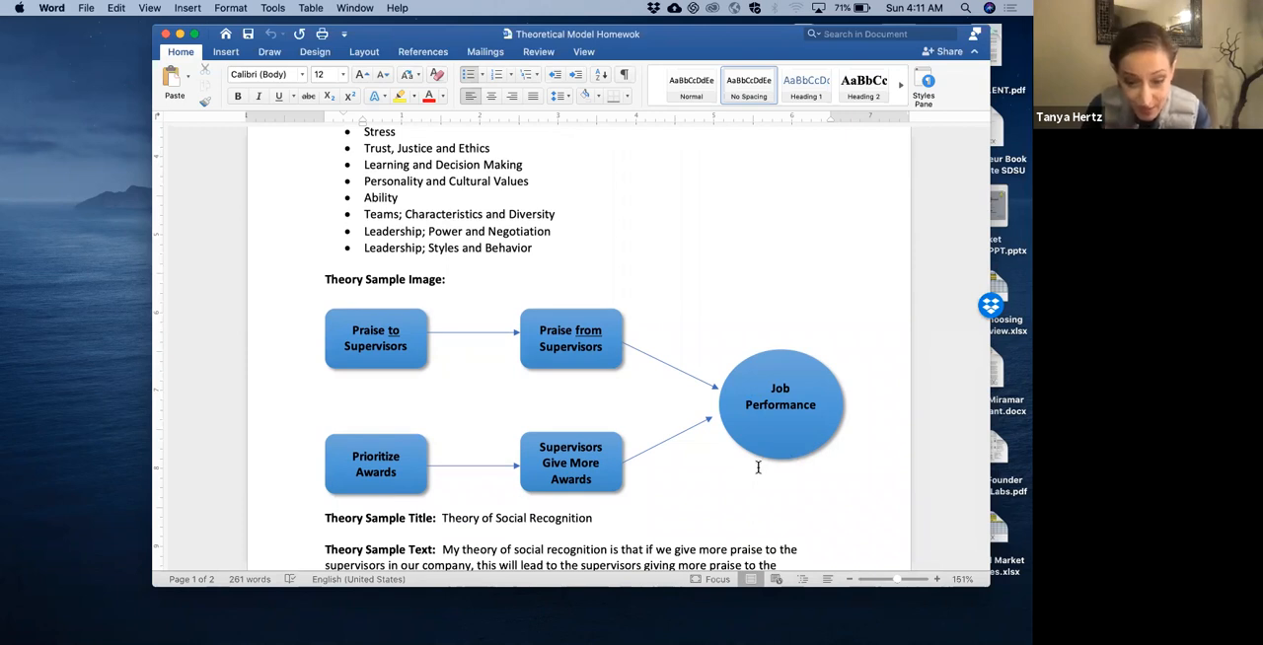
pyautogui.moveTo(724, 457)
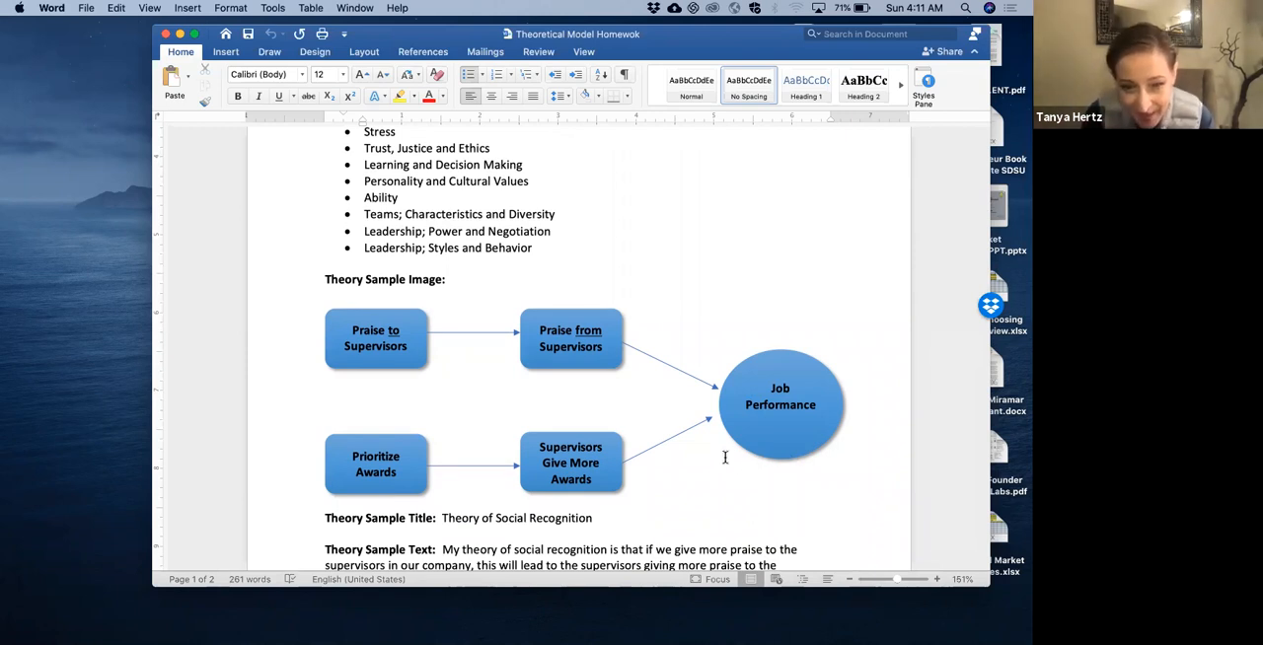
pyautogui.scroll(-3)
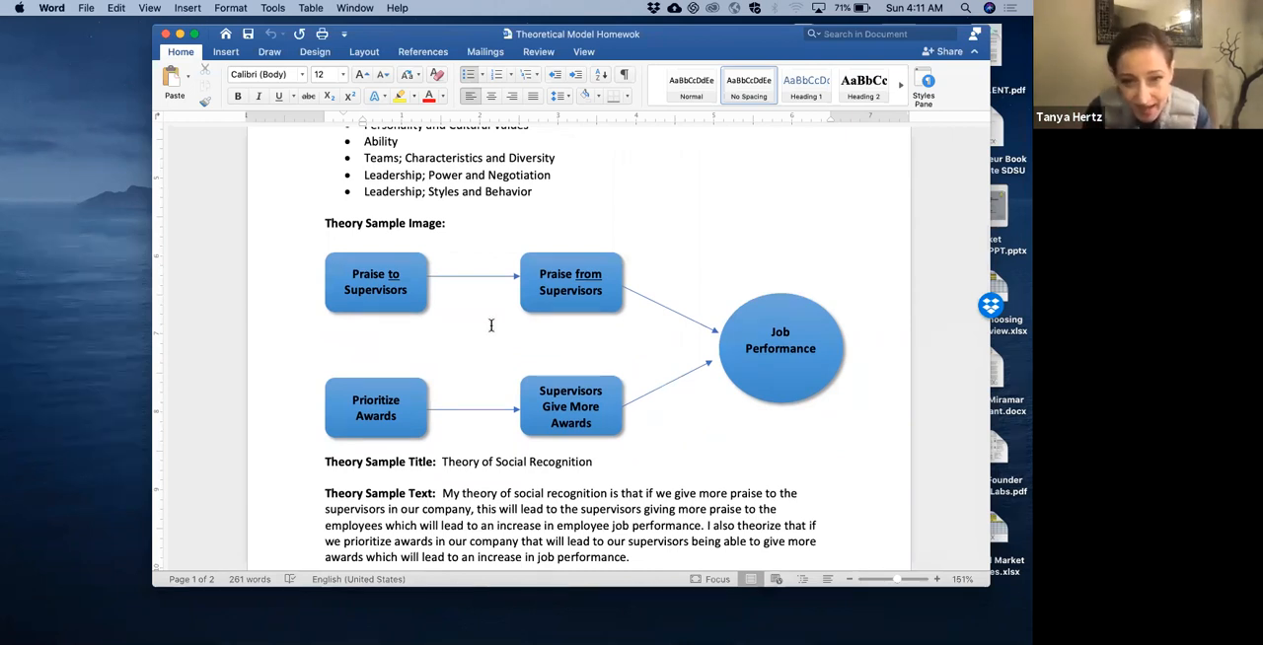
pyautogui.moveTo(353, 412)
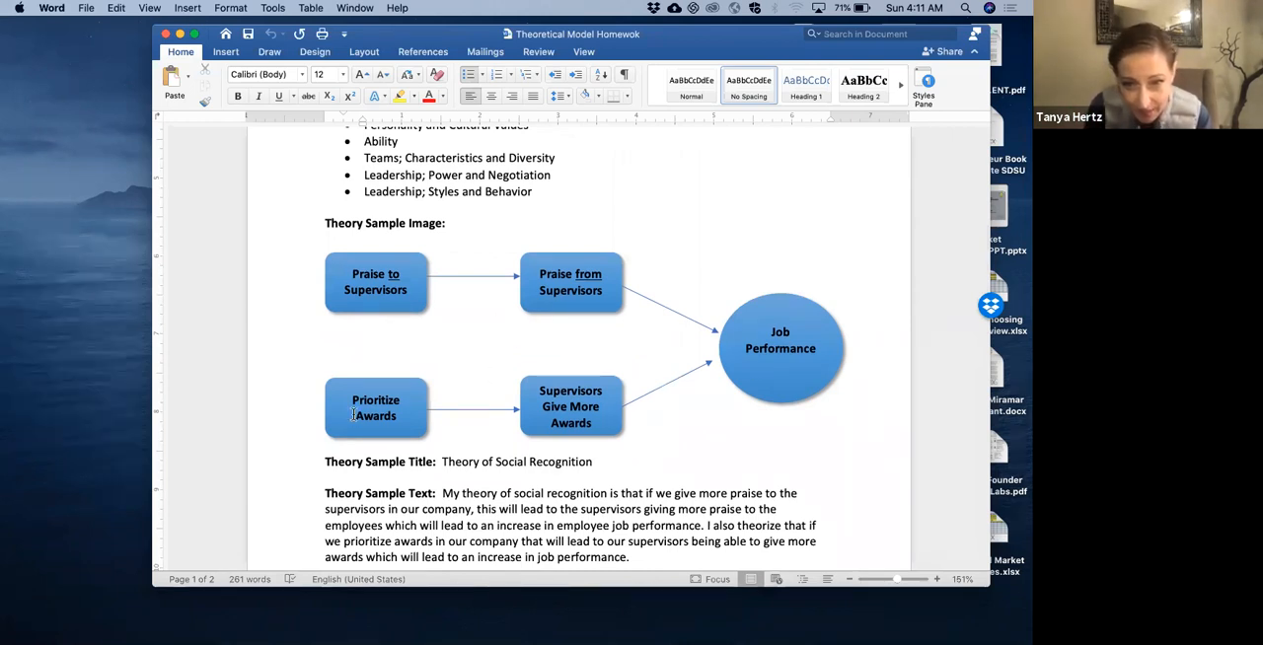
pyautogui.moveTo(689, 382)
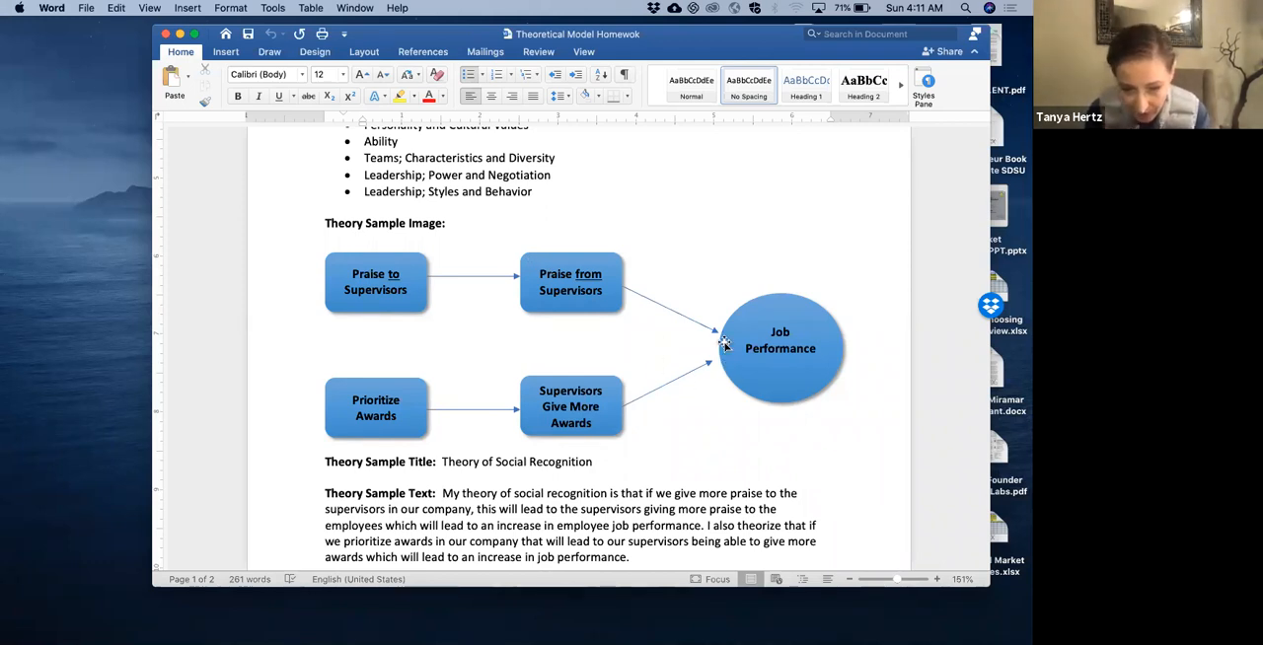
pyautogui.moveTo(702, 327)
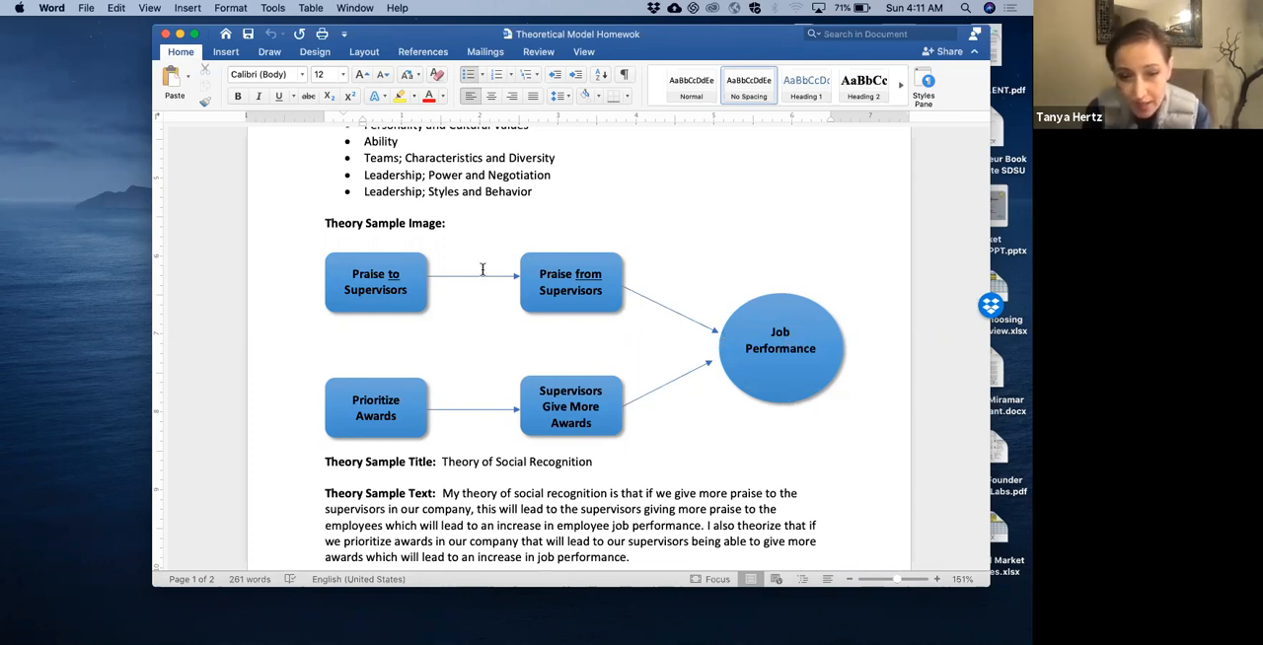
pyautogui.moveTo(626, 294)
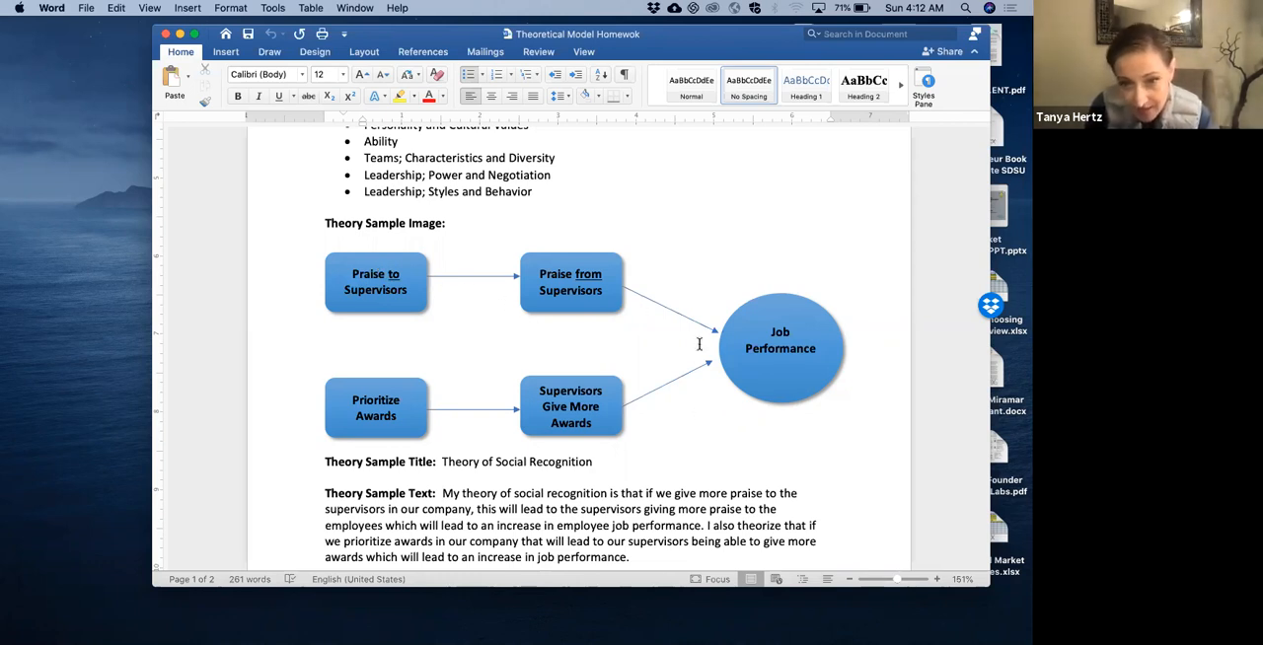
pyautogui.moveTo(430, 302)
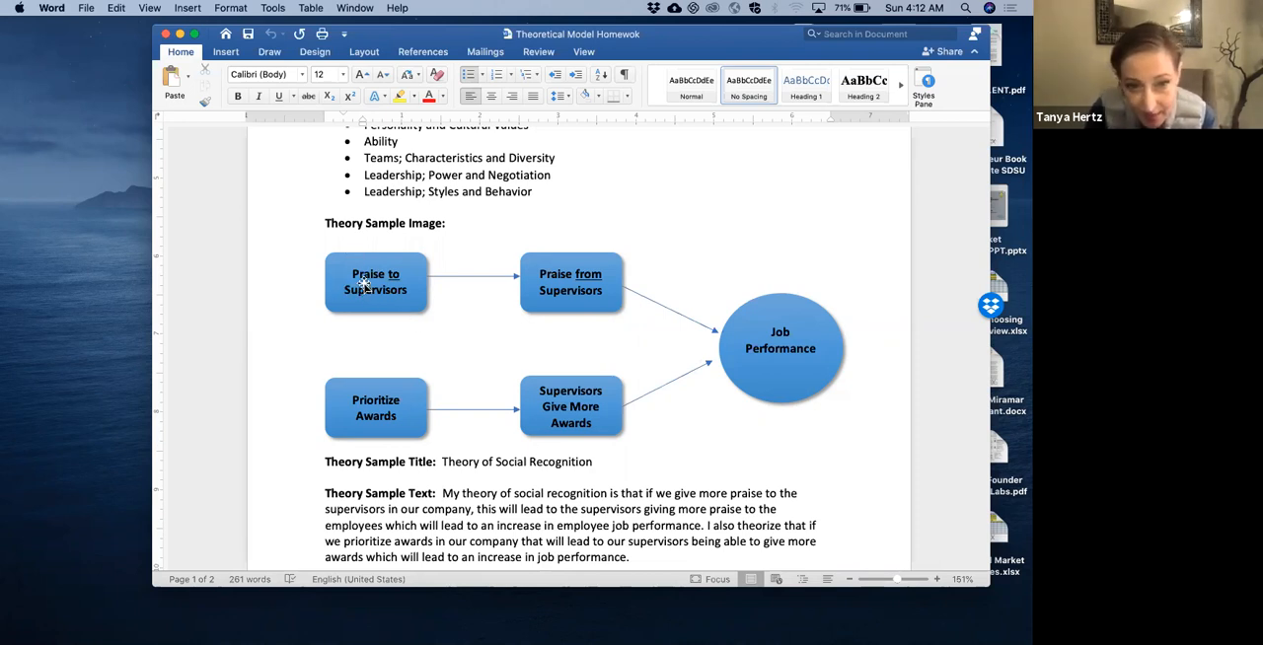
pyautogui.scroll(-3)
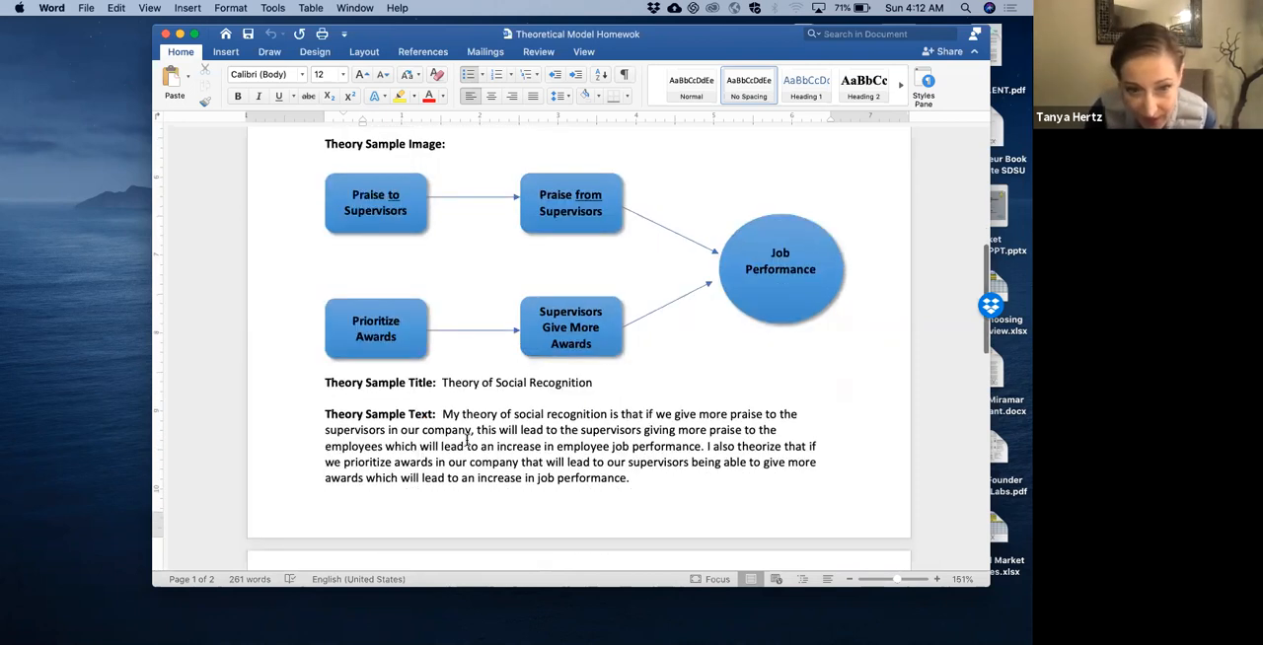
pyautogui.scroll(-3)
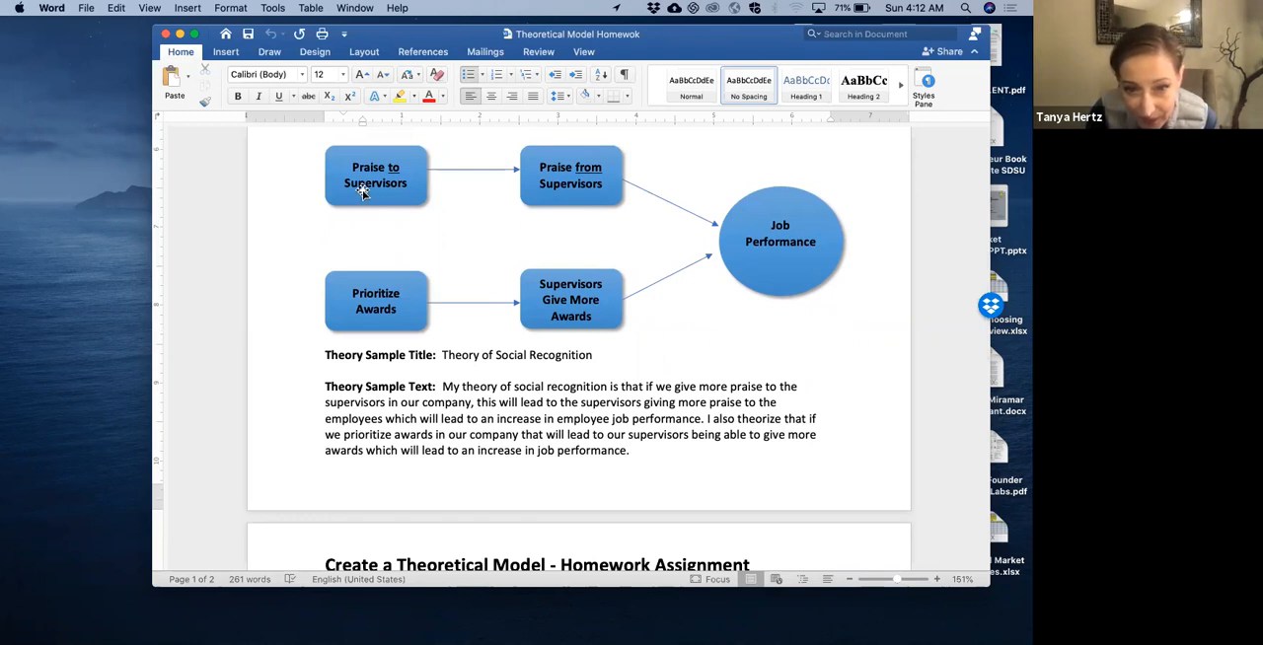
pyautogui.moveTo(648, 322)
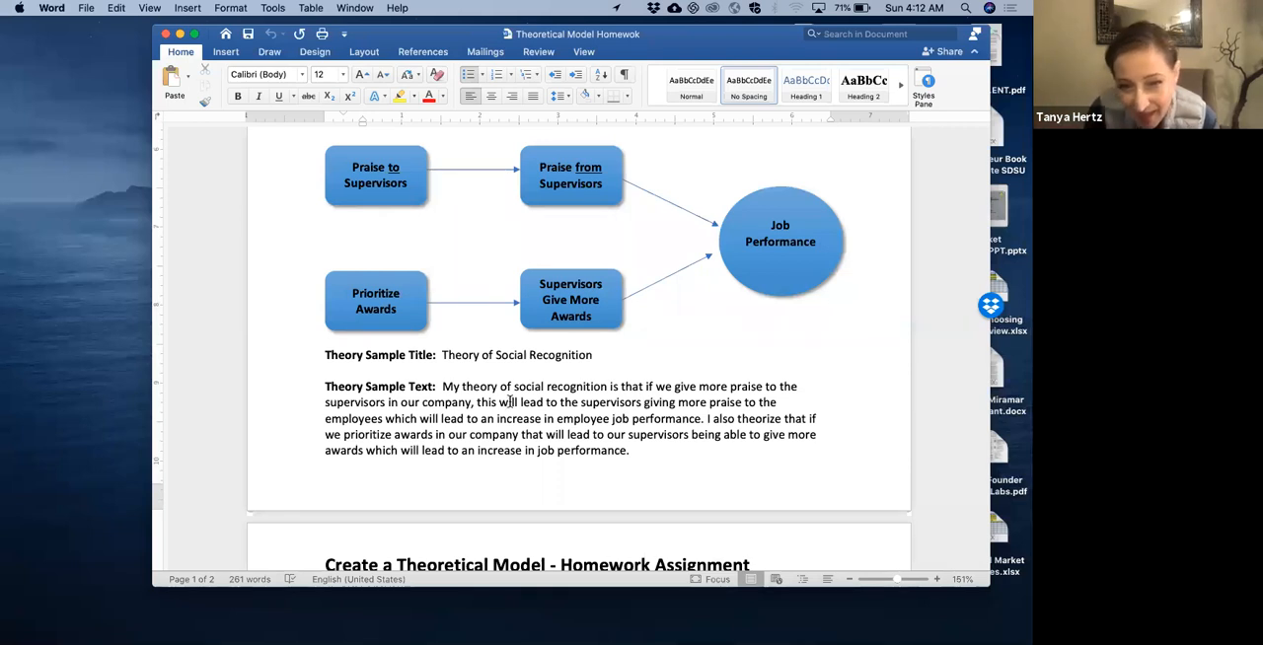
pyautogui.moveTo(329, 257)
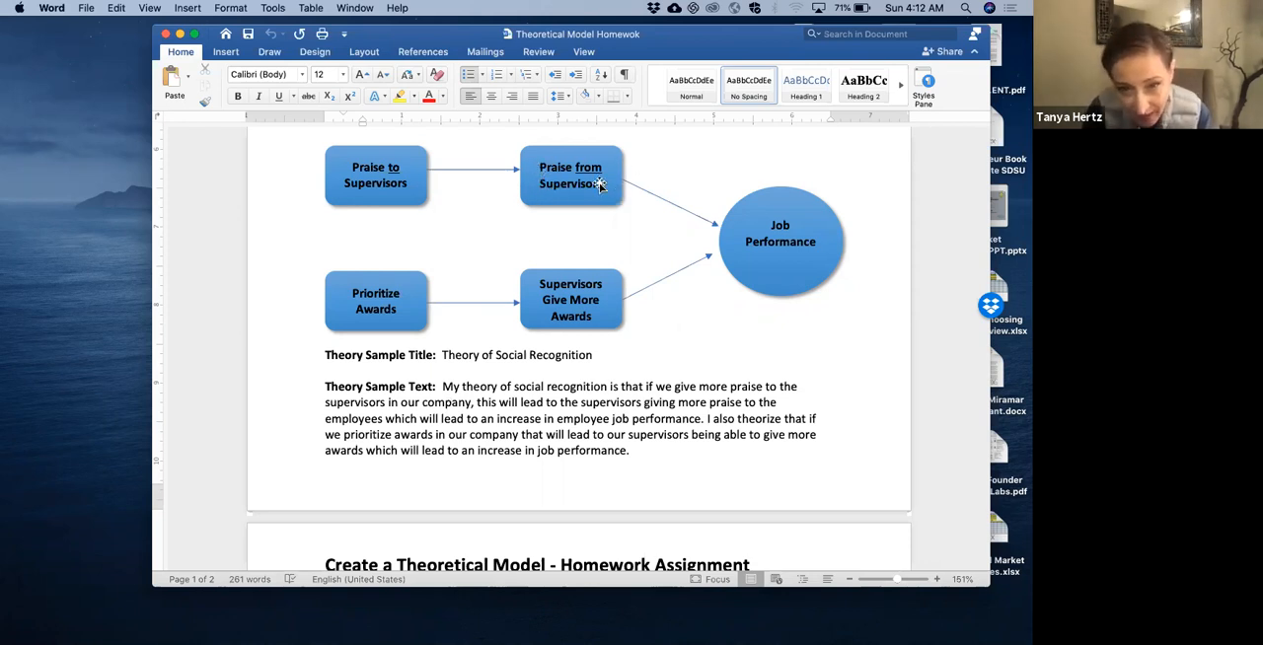
pyautogui.moveTo(733, 230)
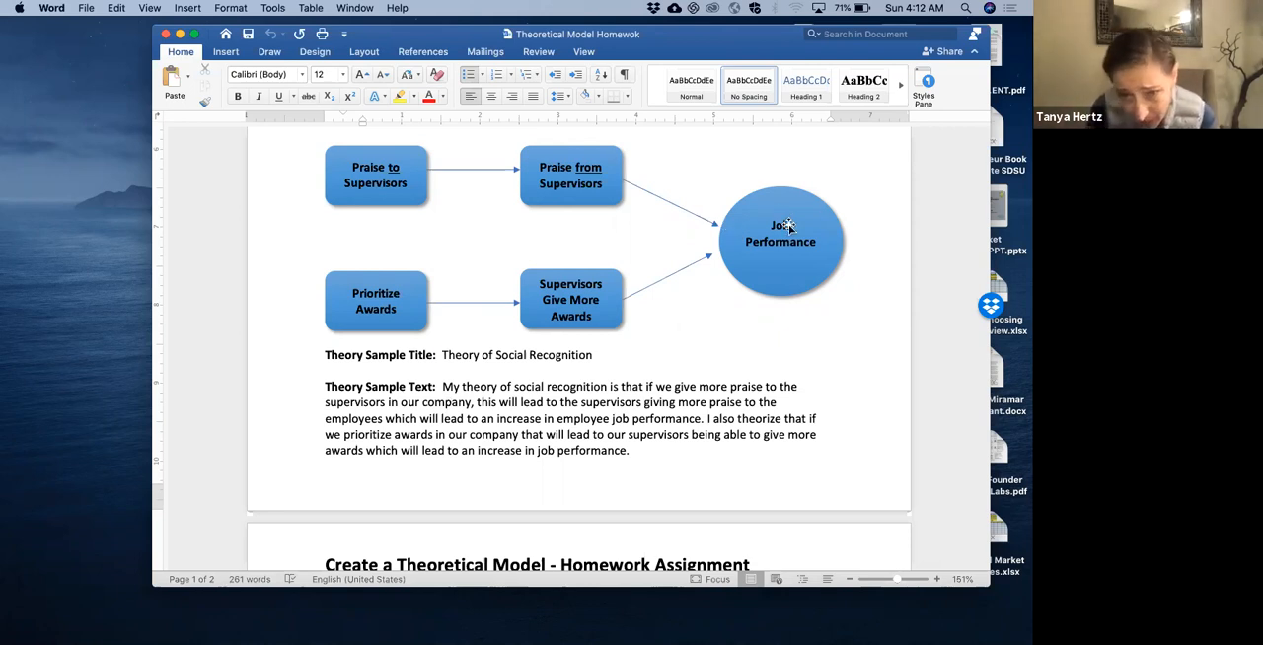
pyautogui.moveTo(330, 301)
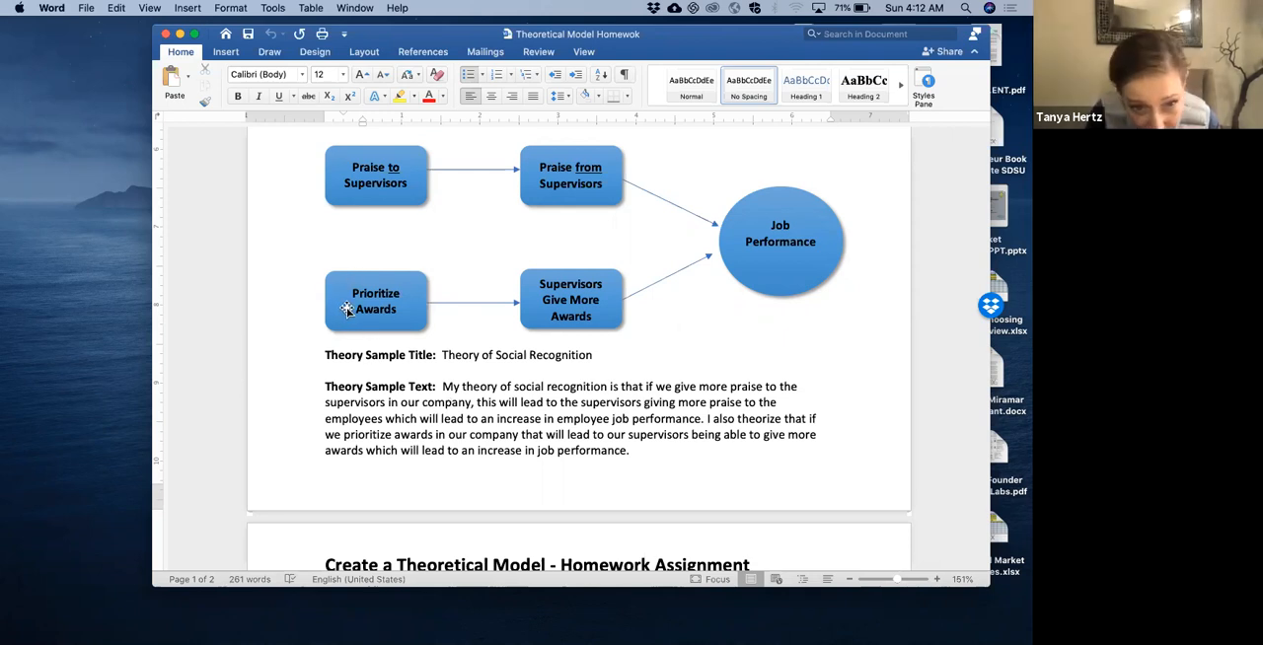
pyautogui.moveTo(570, 314)
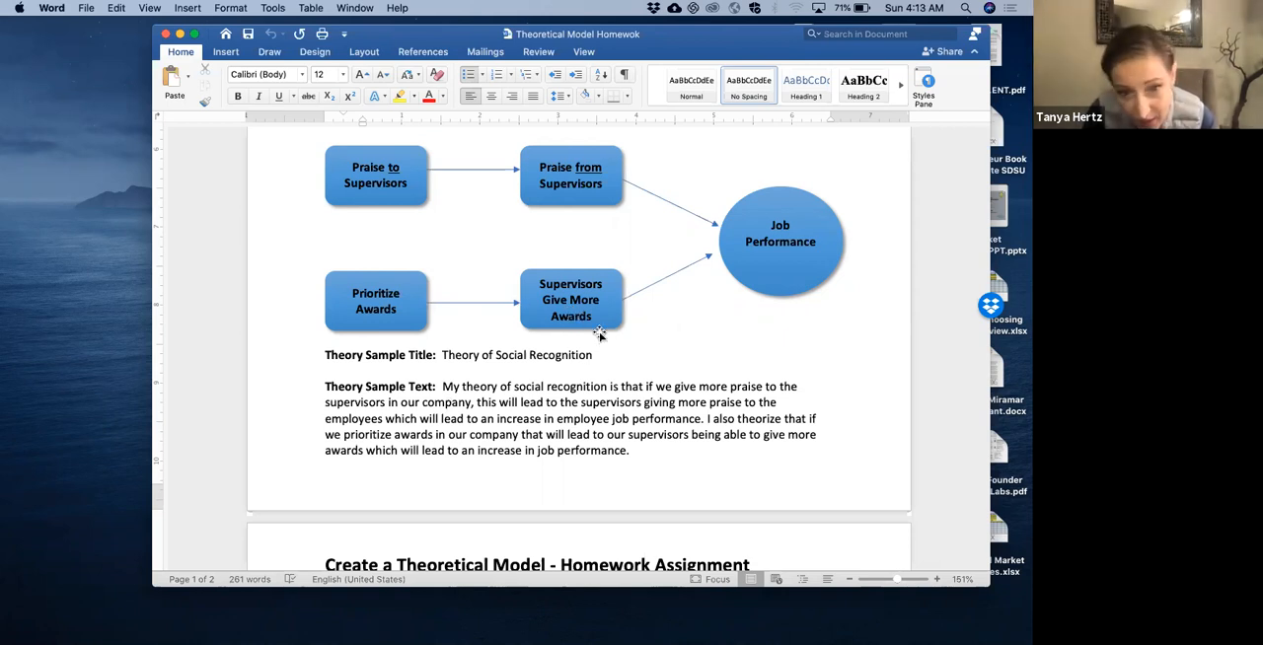
pyautogui.moveTo(753, 177)
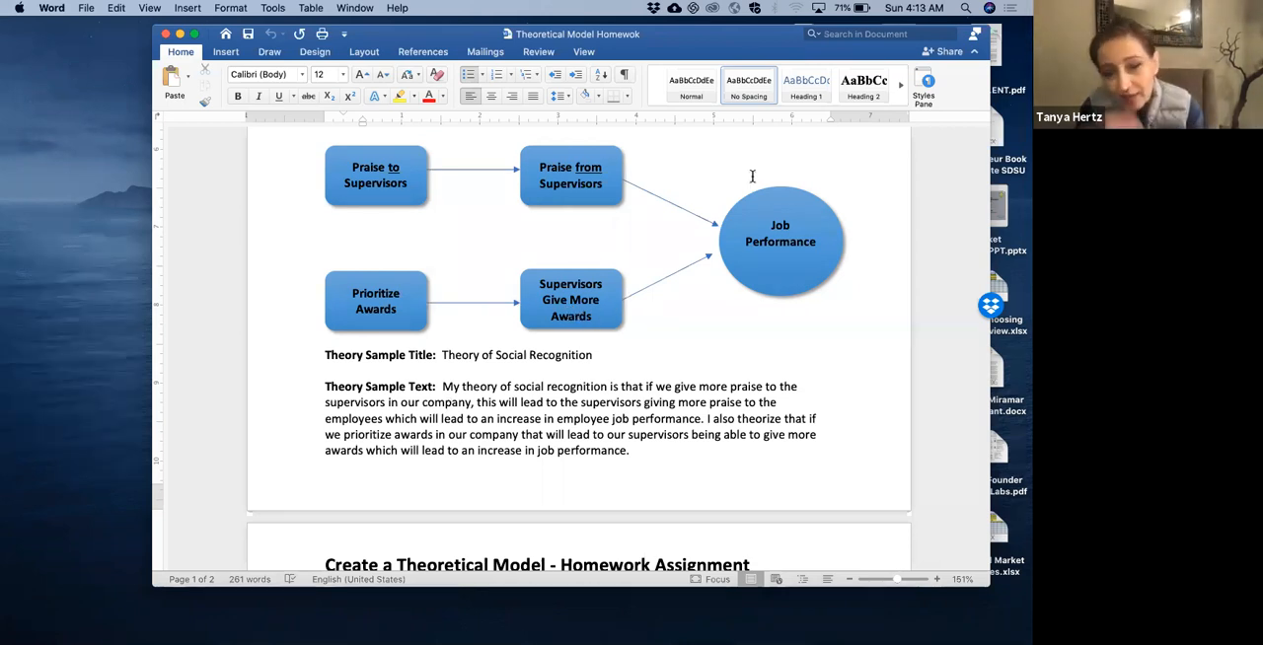
pyautogui.moveTo(695, 264)
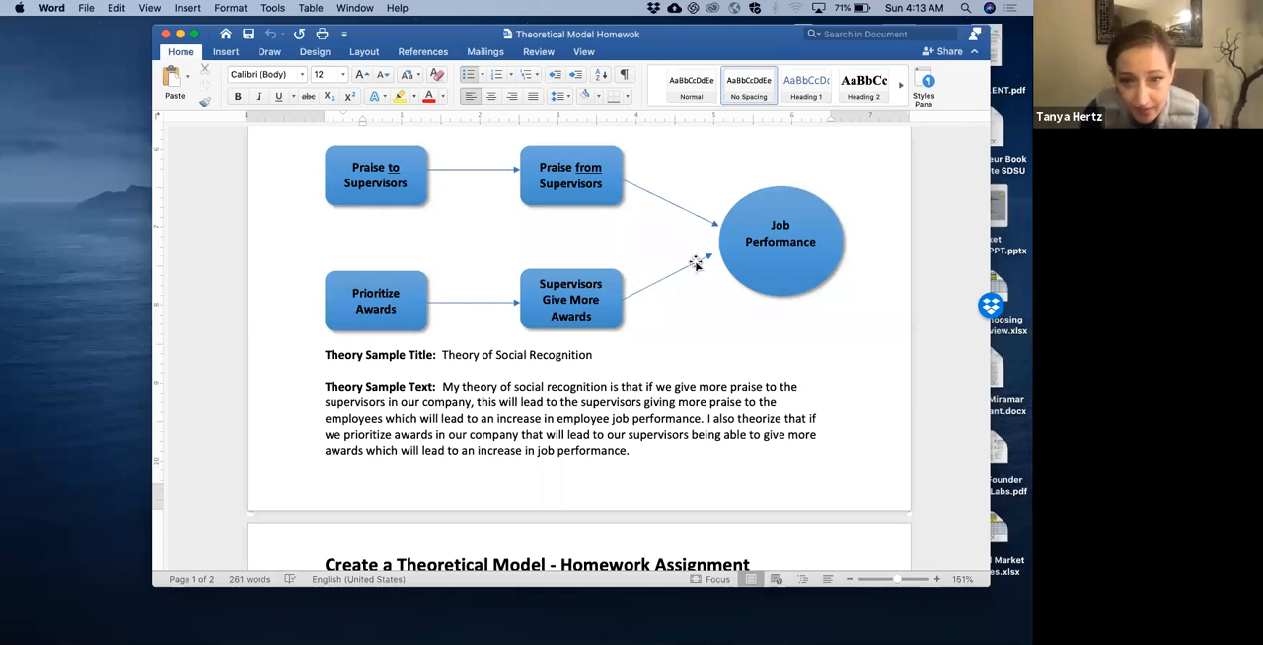
# Scroll to page 2's template with Insert Variable boxes, Topic/Outcome oval and Theory Text prompt.
pyautogui.scroll(-3)
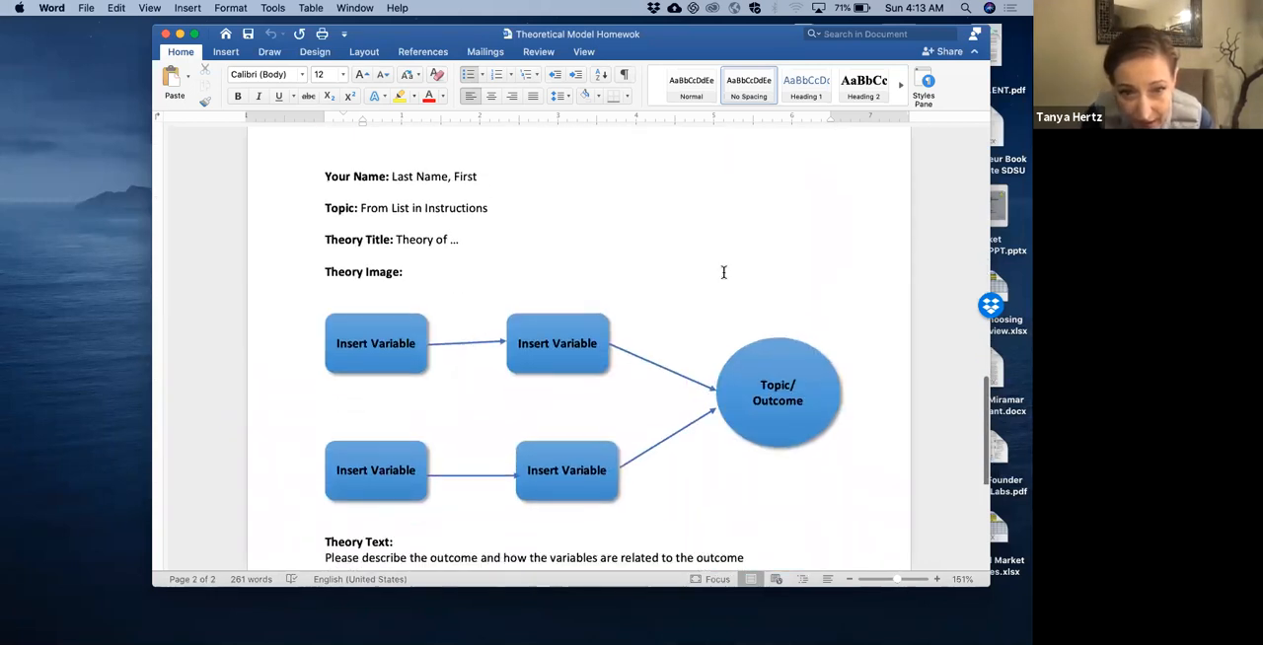
pyautogui.scroll(-3)
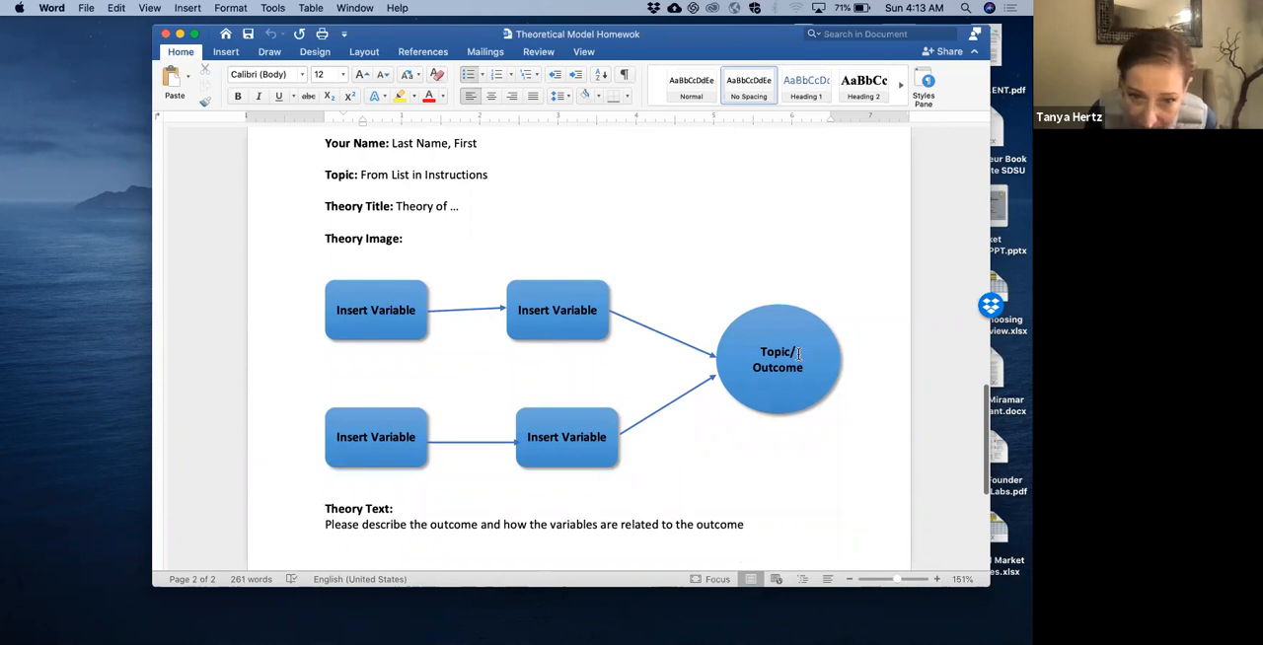
pyautogui.moveTo(557, 263)
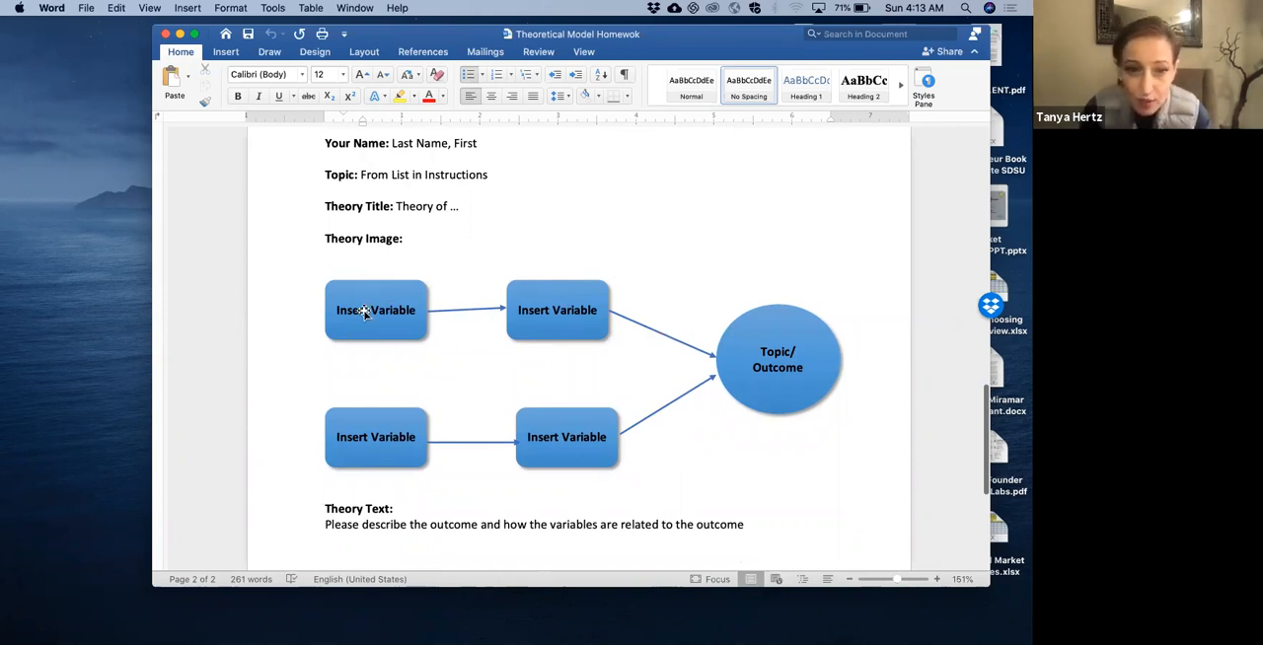
pyautogui.click(777, 359)
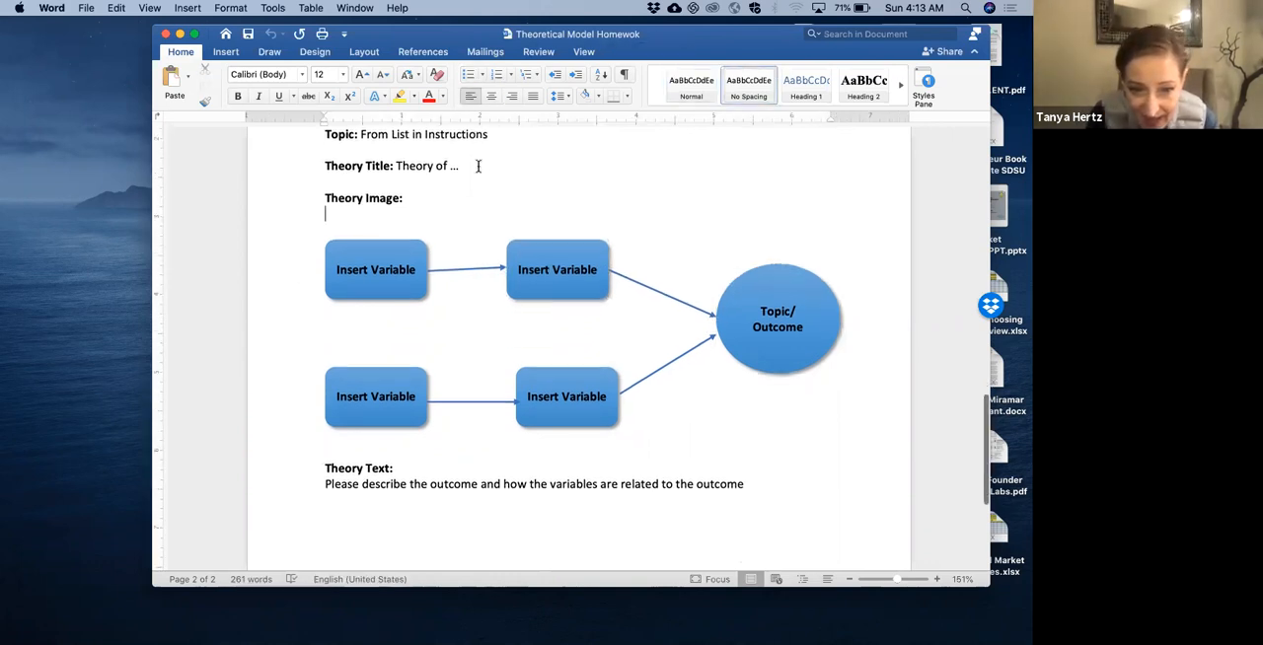
pyautogui.scroll(-3)
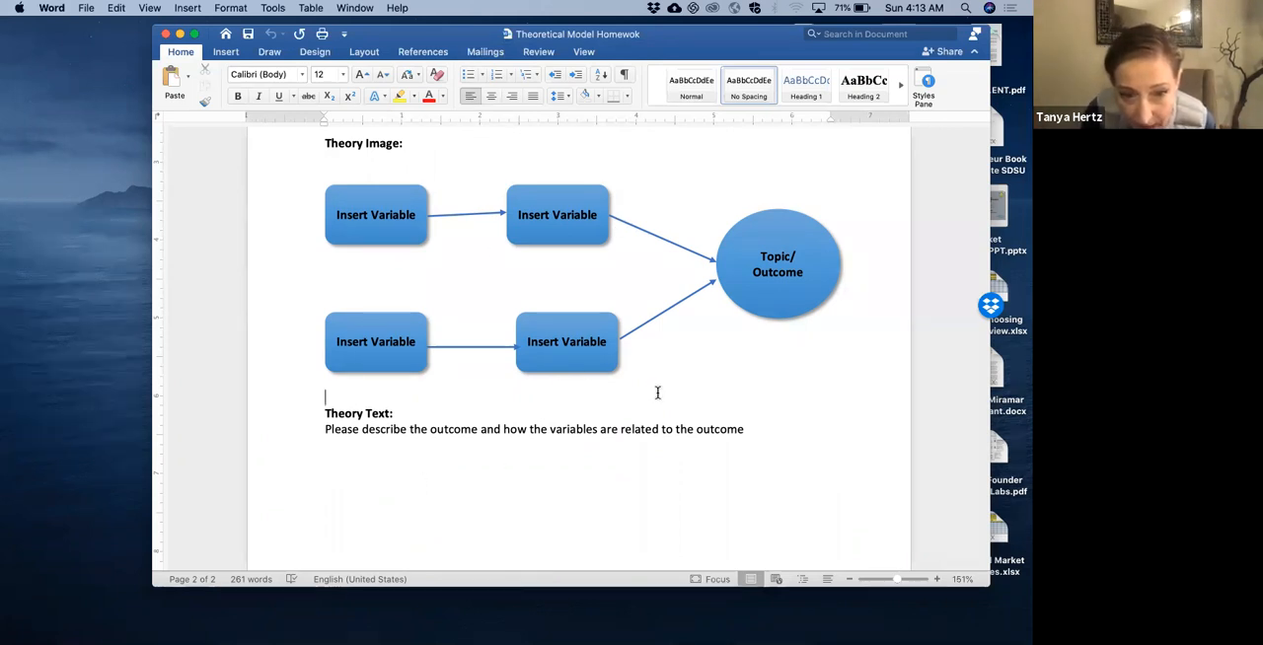
pyautogui.scroll(-3)
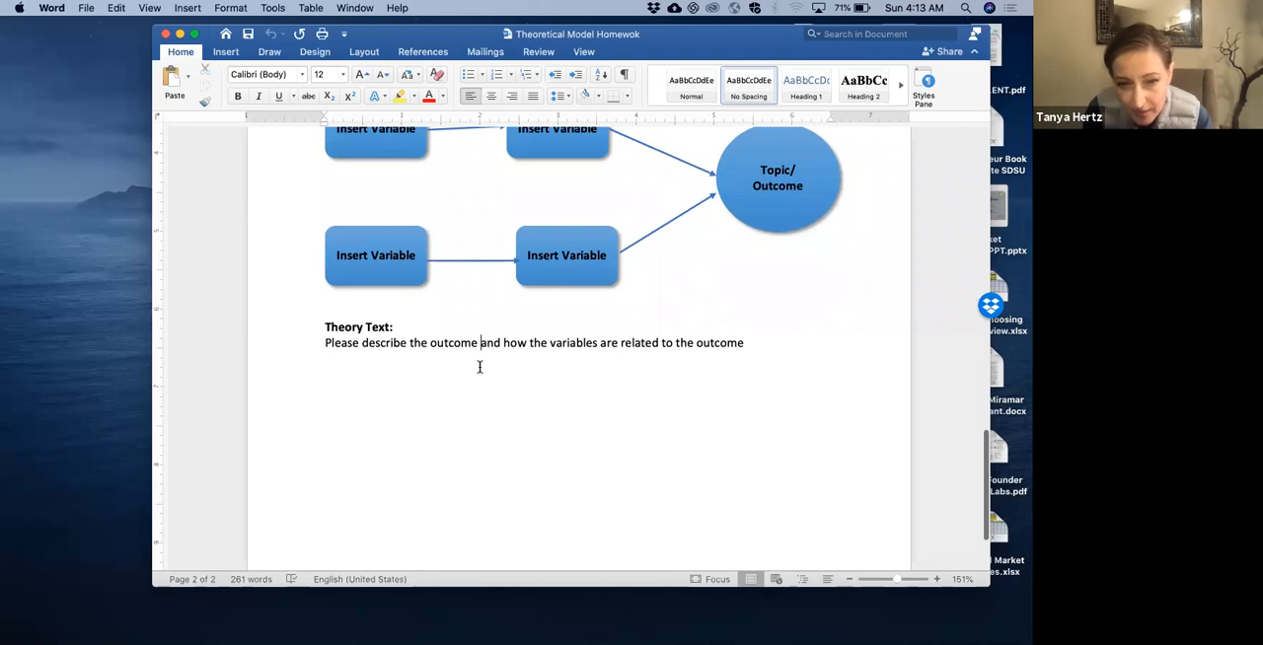
pyautogui.moveTo(390, 243)
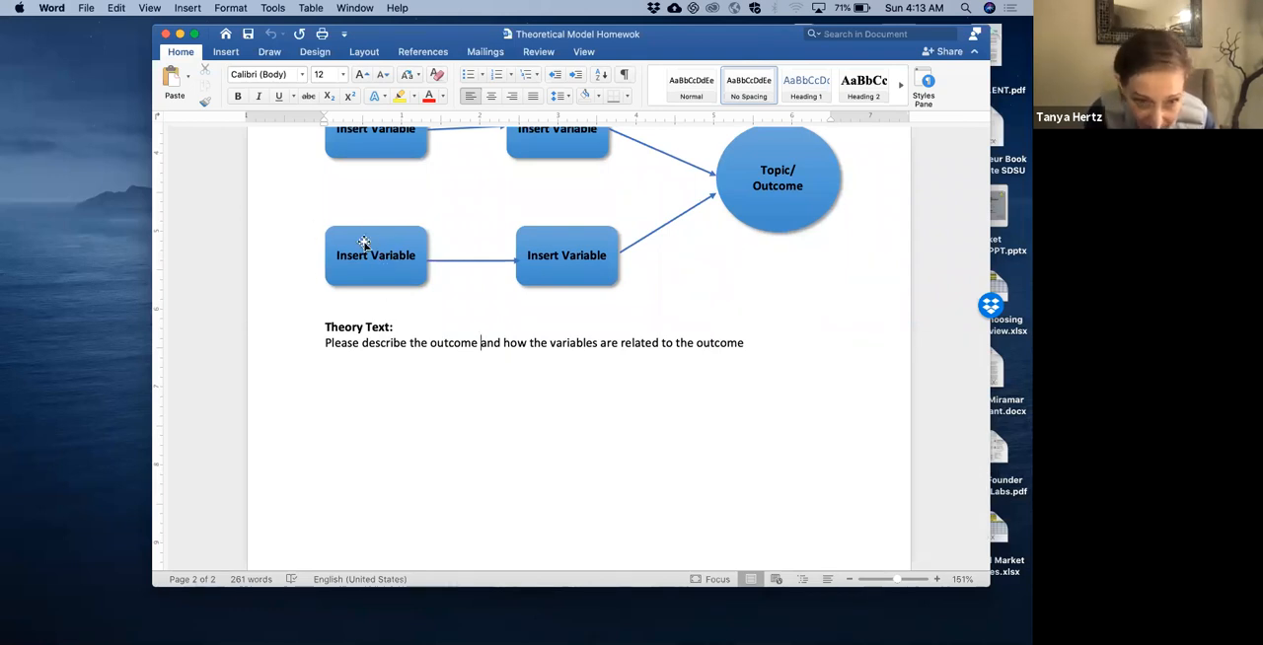
pyautogui.click(375, 254)
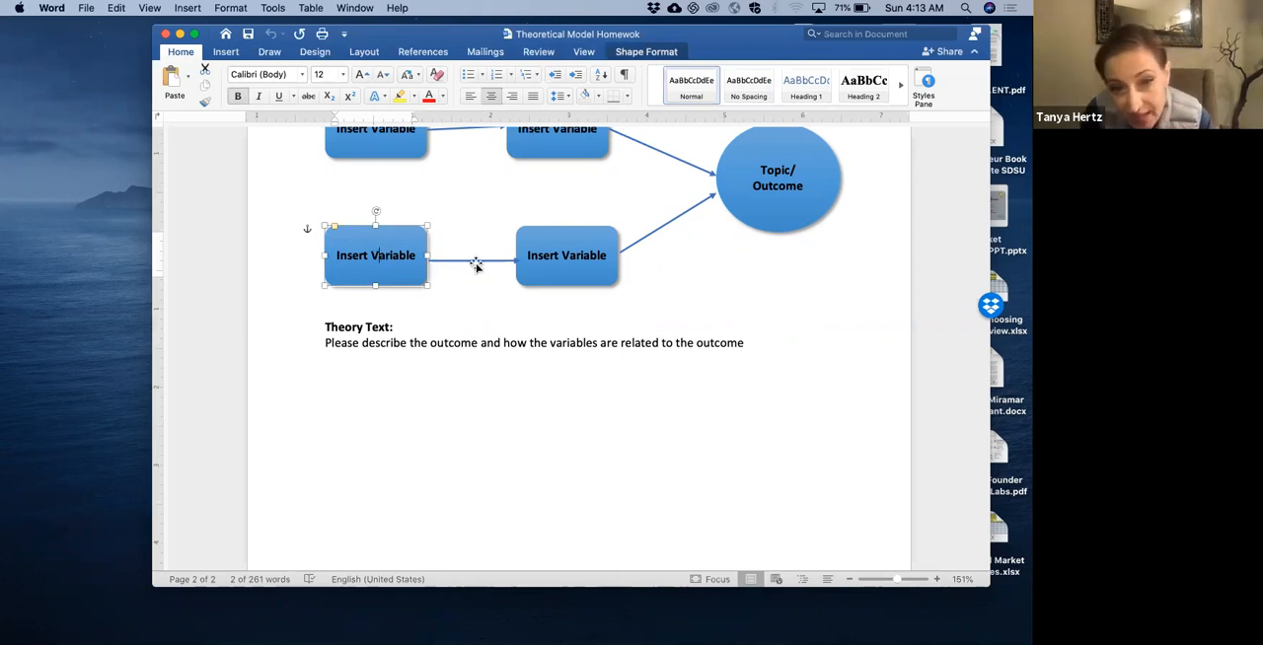
pyautogui.click(566, 255)
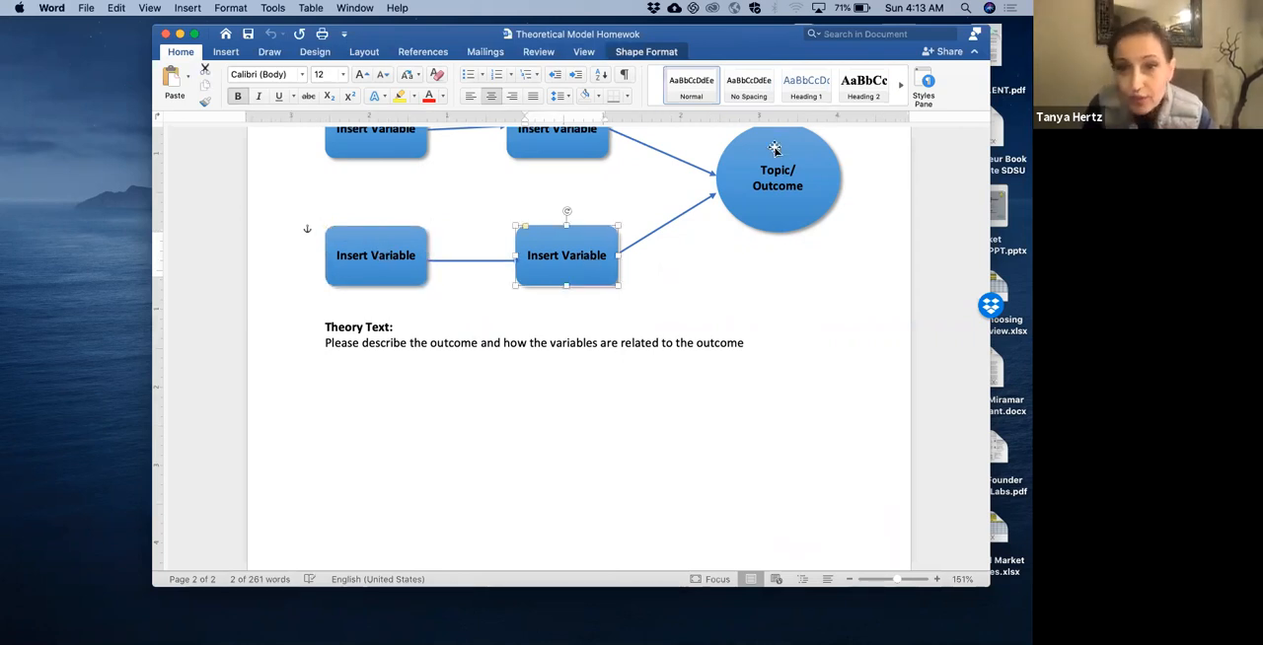
pyautogui.click(778, 177)
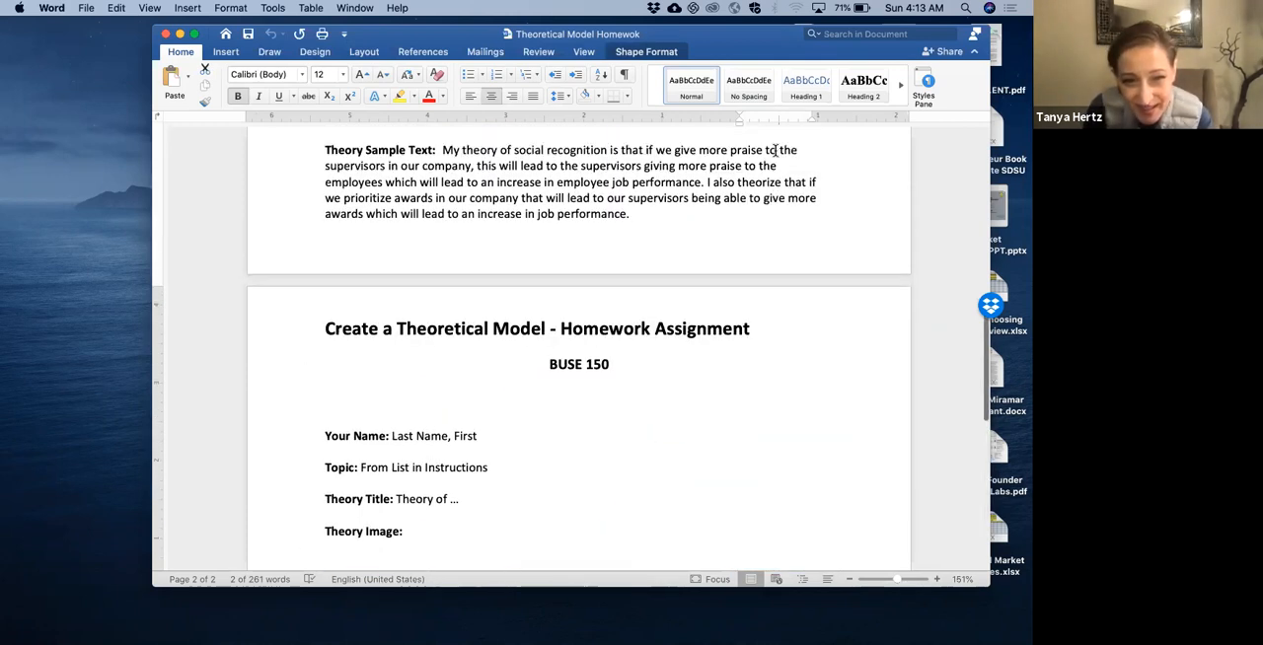
pyautogui.scroll(-3)
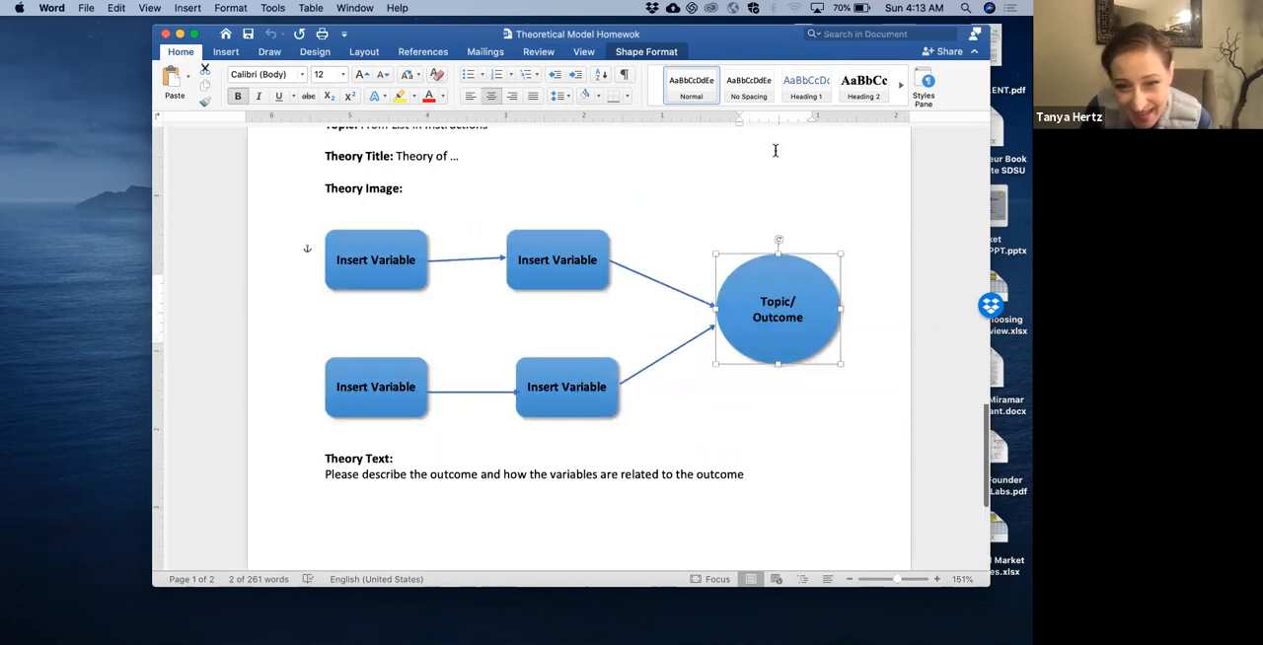
pyautogui.scroll(-3)
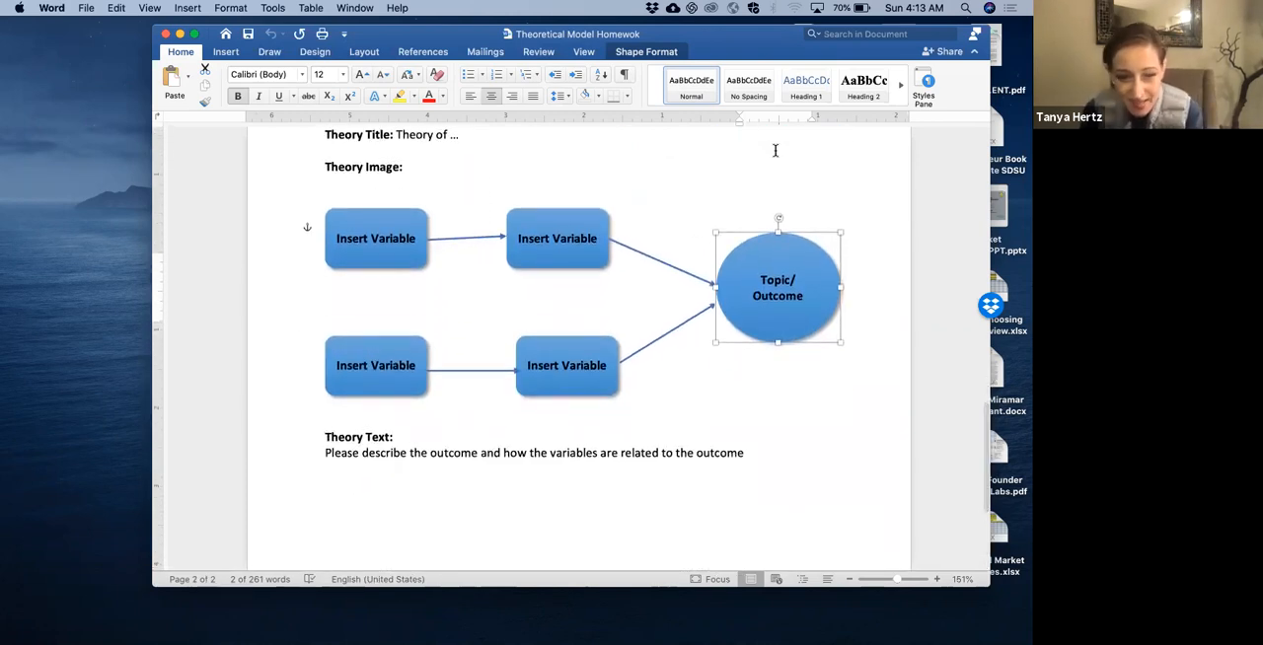